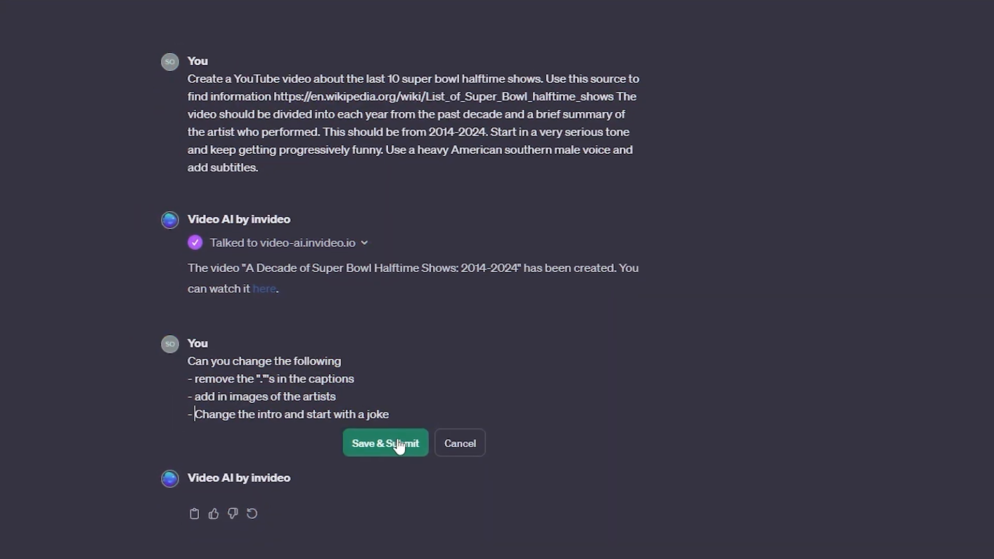
Search the GPT store for 'InVideo' and open the Video Maker by invideo AI GPT
scroll("down", 3)
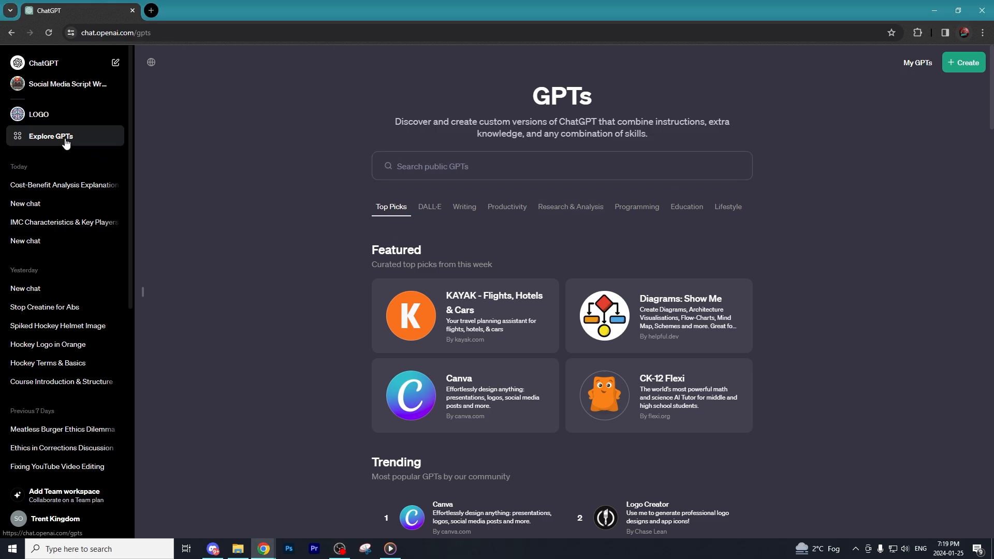
mouse_move(573, 188)
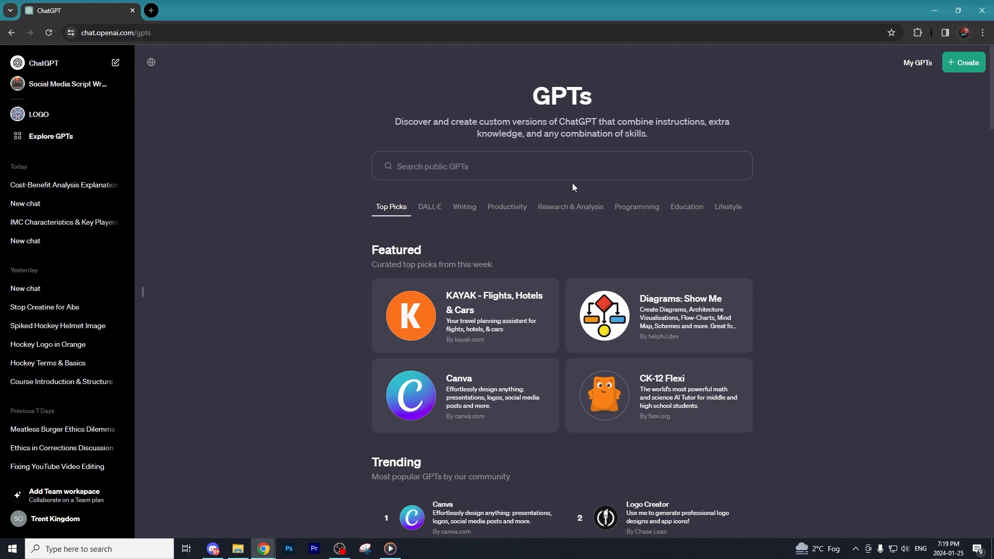
left_click(505, 165)
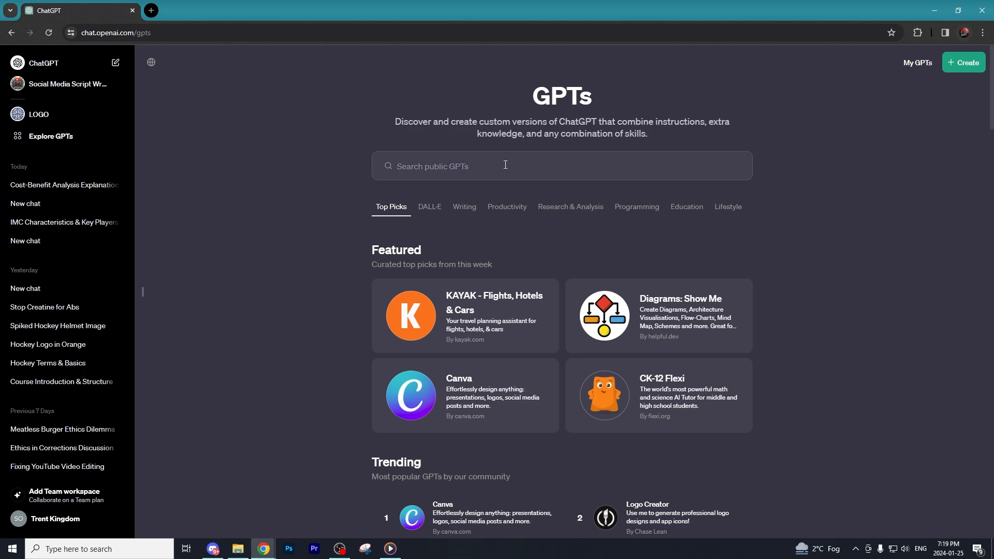
left_click(501, 166)
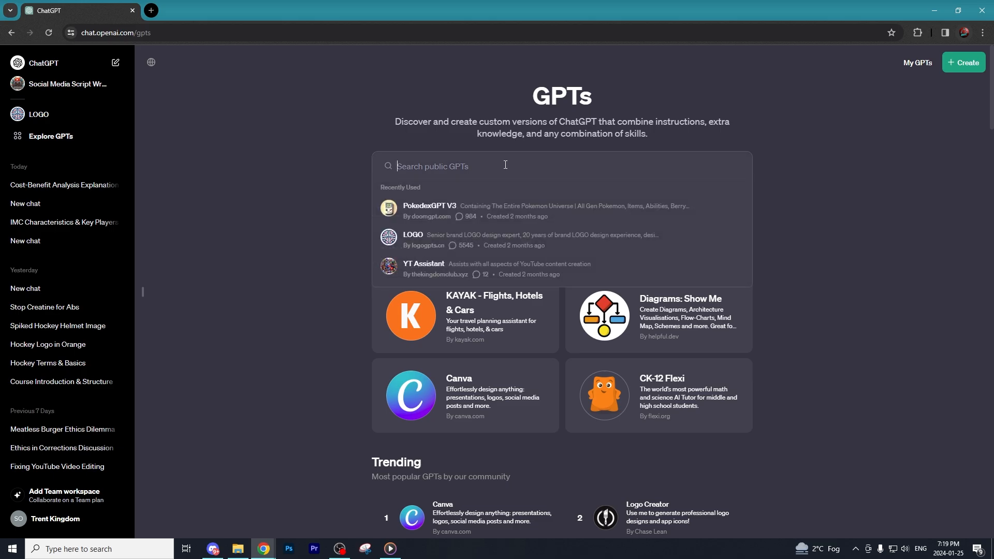
type("InV")
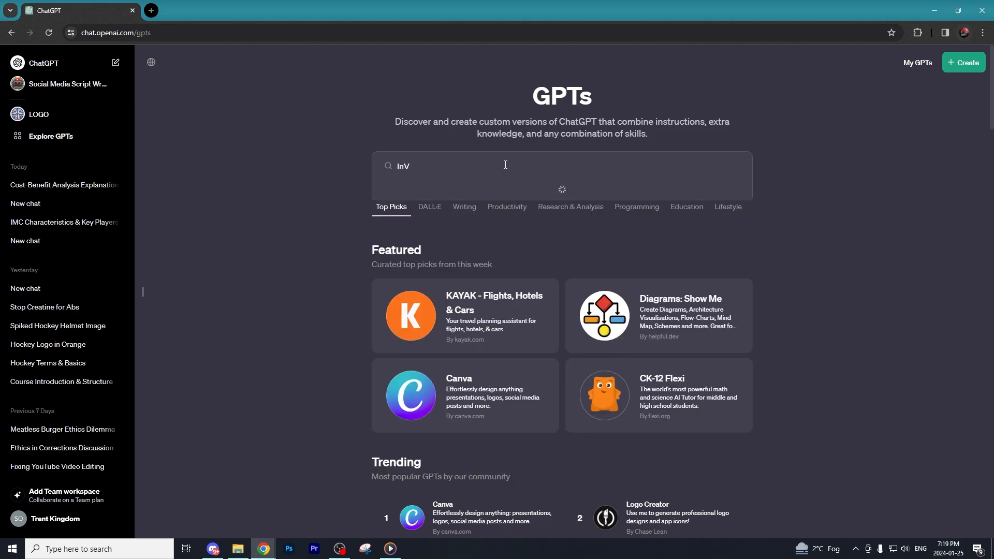
type("ideo")
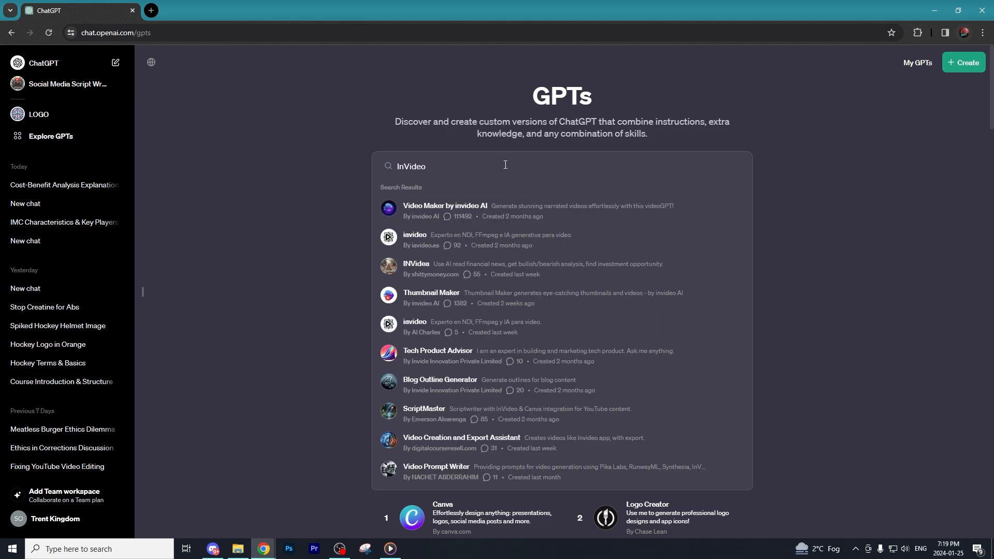
mouse_move(503, 211)
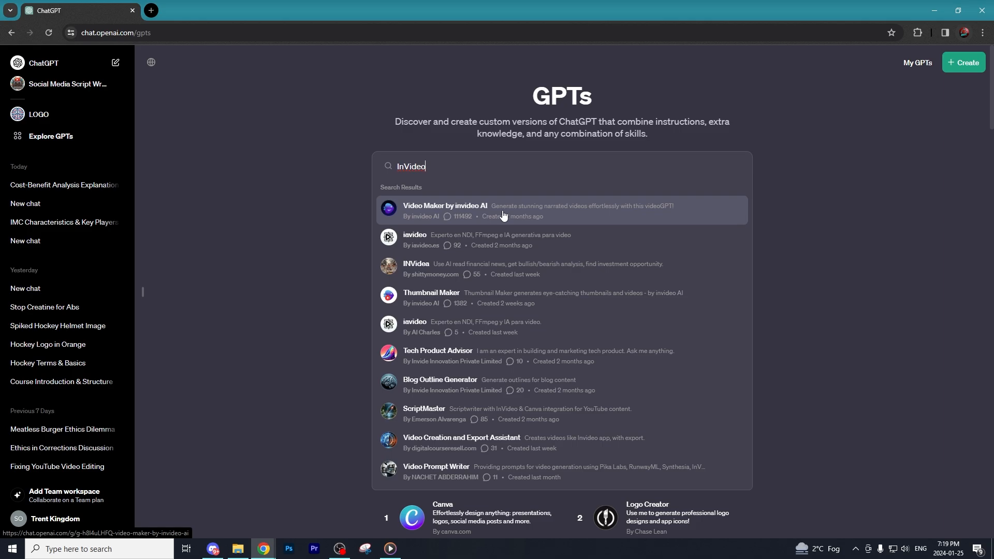
left_click(502, 210)
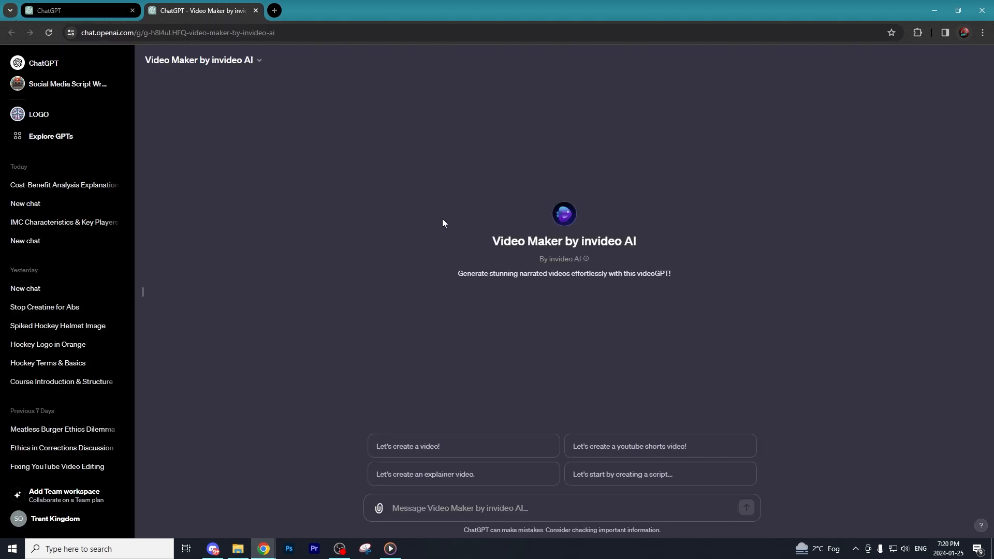
mouse_move(149, 412)
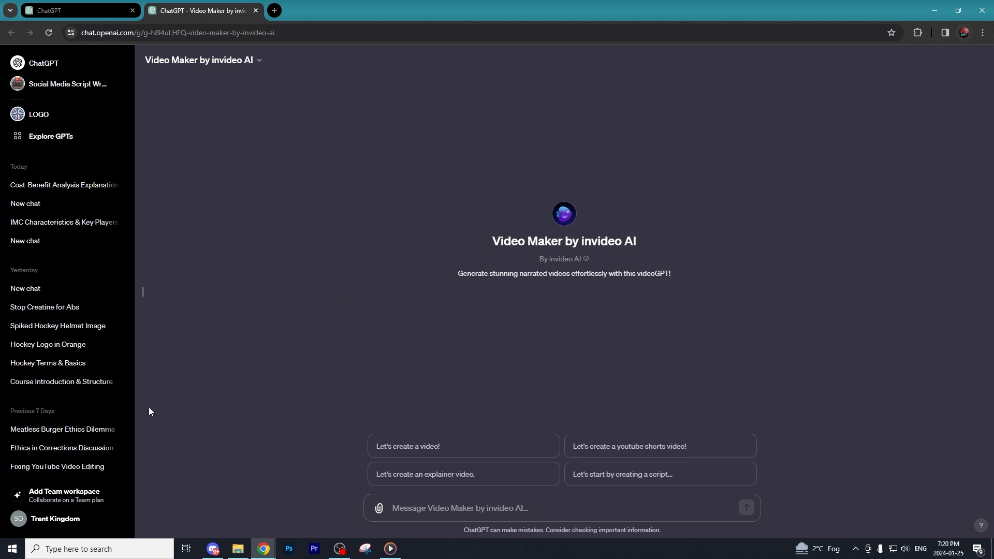
mouse_move(572, 271)
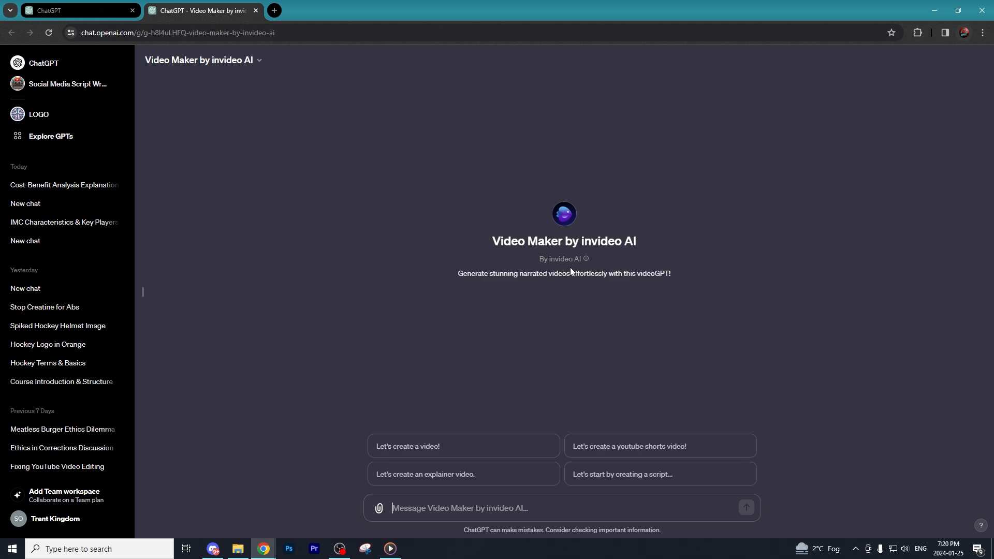
mouse_move(527, 267)
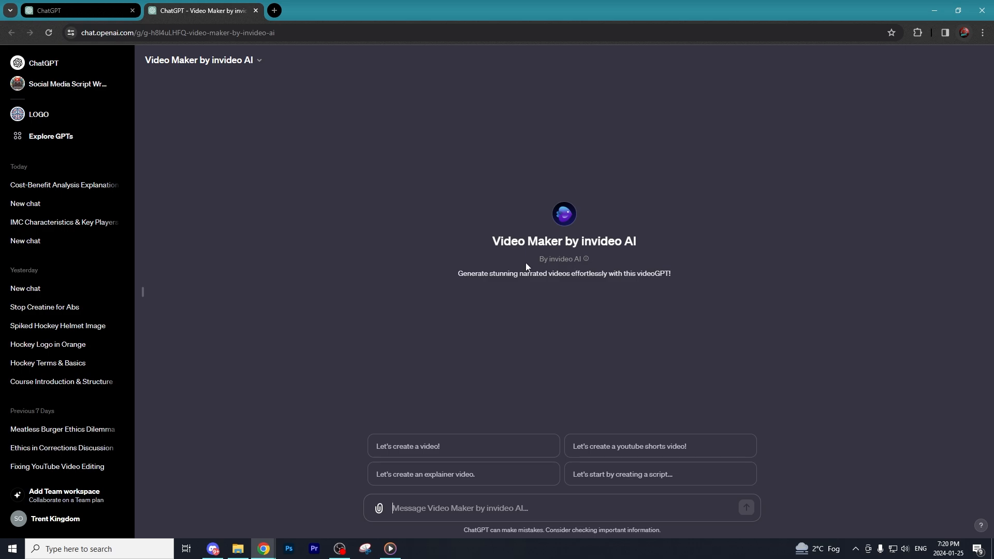
mouse_move(538, 371)
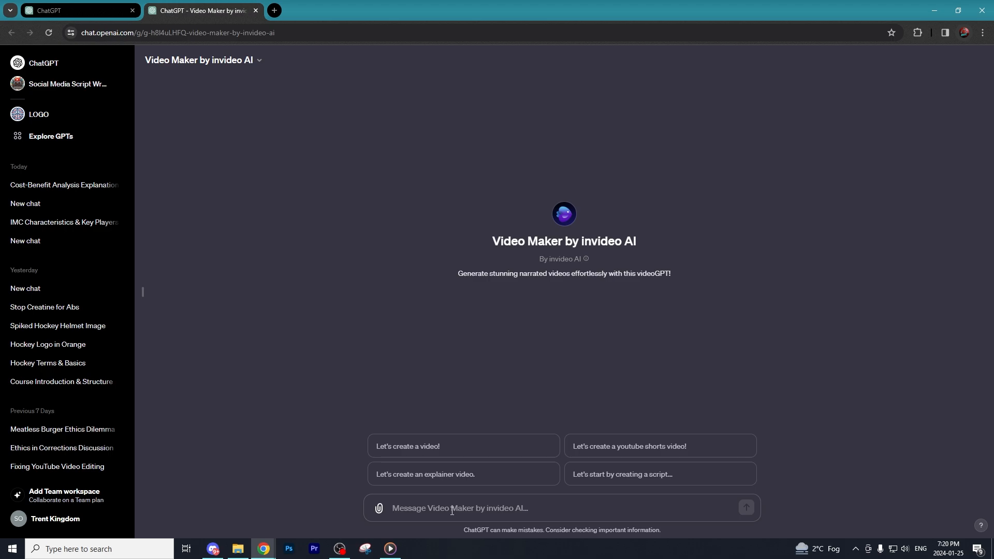
Write a prompt for a funny craziest-American-Football-facts YouTube short with a Southern male voiceover
type("Create a YouTube short on the craziest facts about American Football. Make it funny and use a Male VoiceOver with a Southern accent")
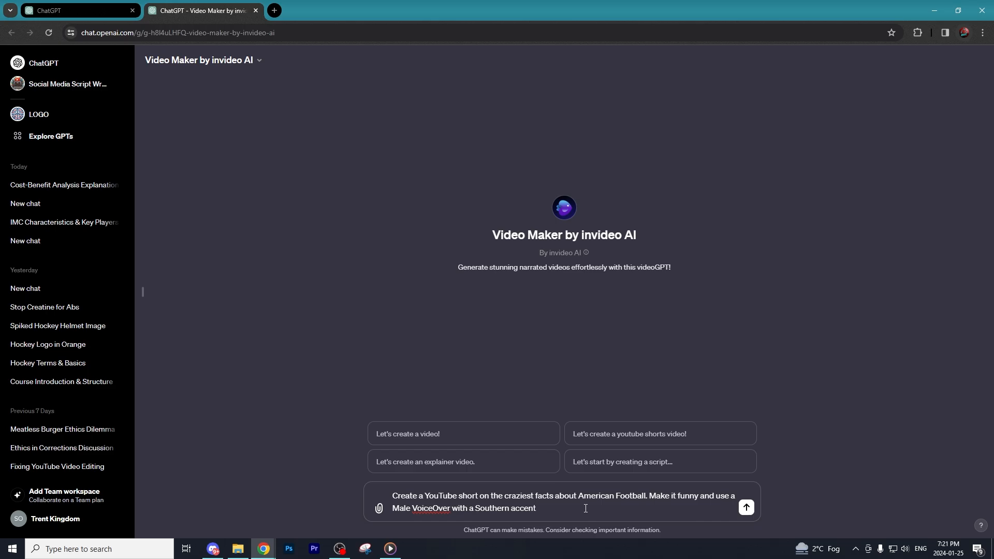
Send the request, allow access to video-ai.invideo.io and open the returned video link
left_click(746, 508)
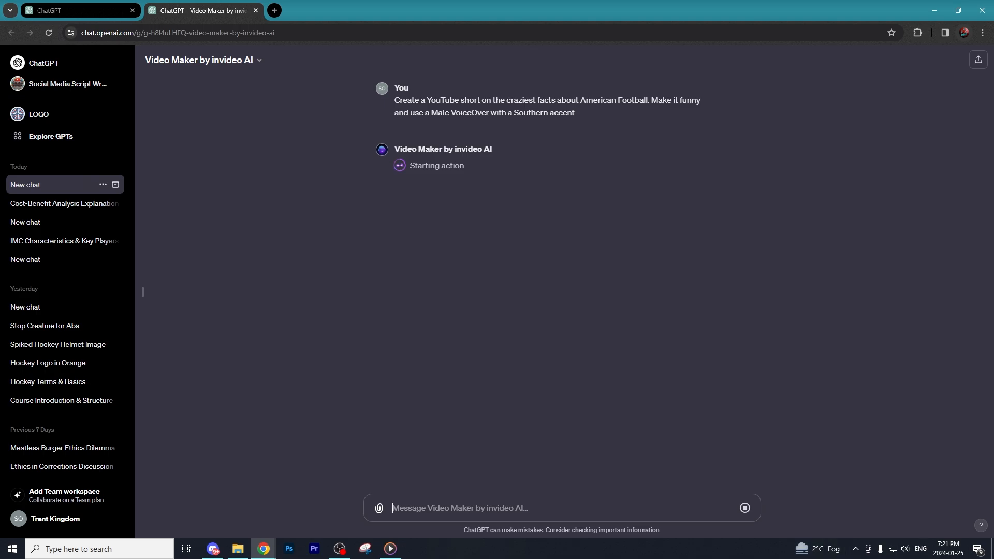
mouse_move(654, 135)
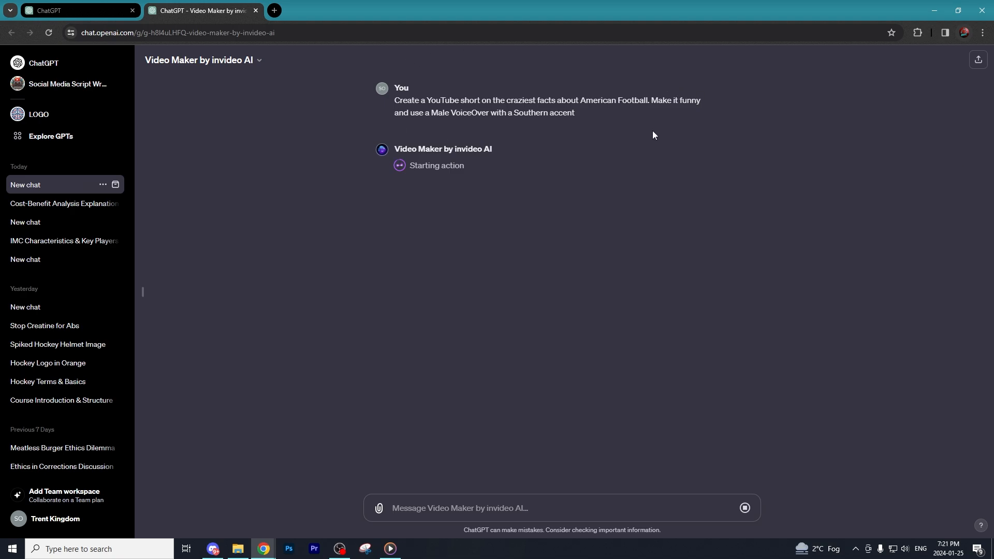
mouse_move(373, 230)
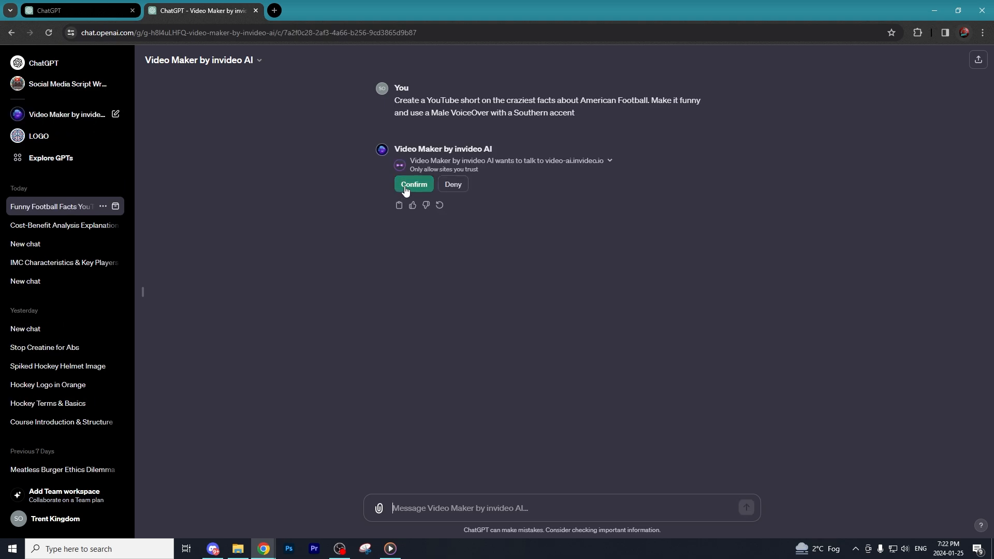
mouse_move(437, 167)
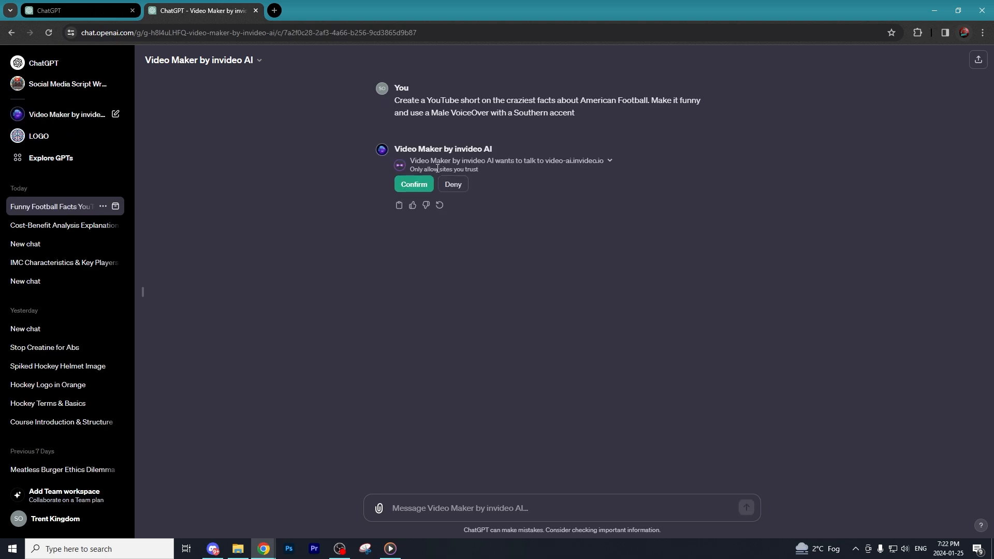
mouse_move(583, 165)
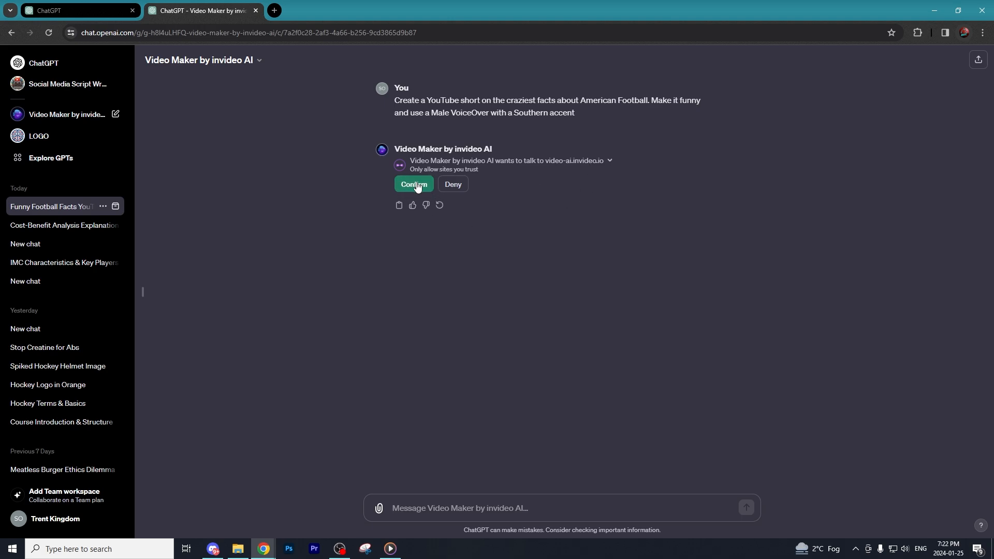
left_click(413, 185)
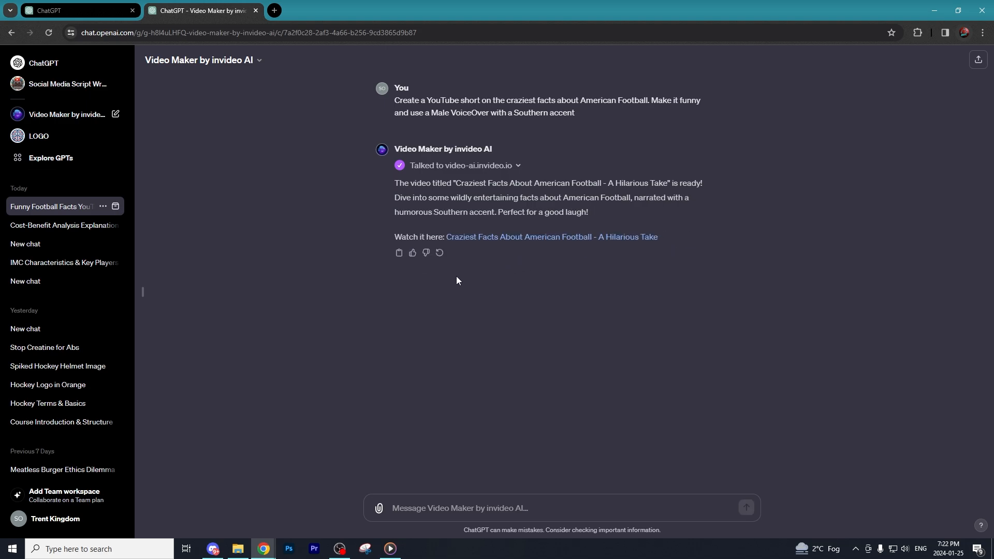
left_click(552, 236)
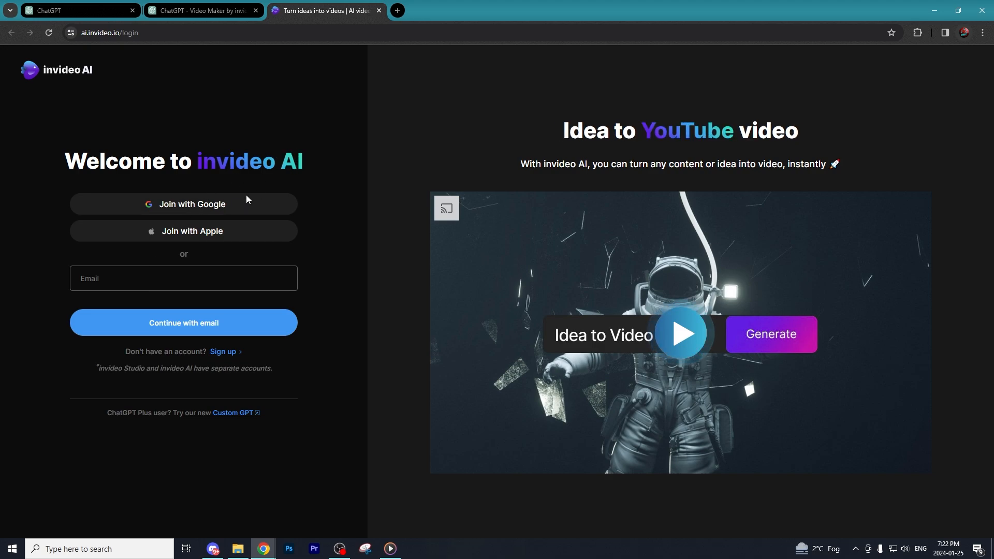
mouse_move(218, 361)
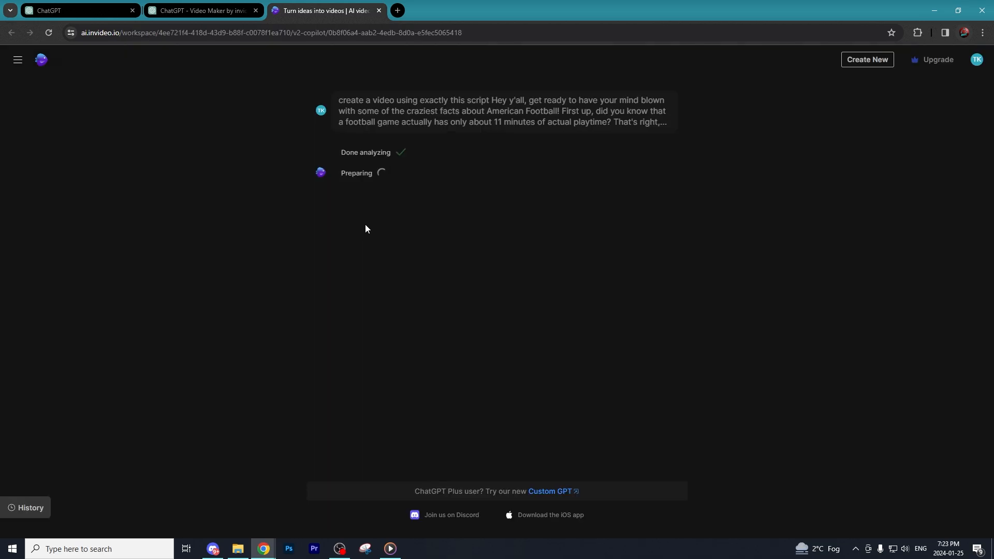
mouse_move(379, 184)
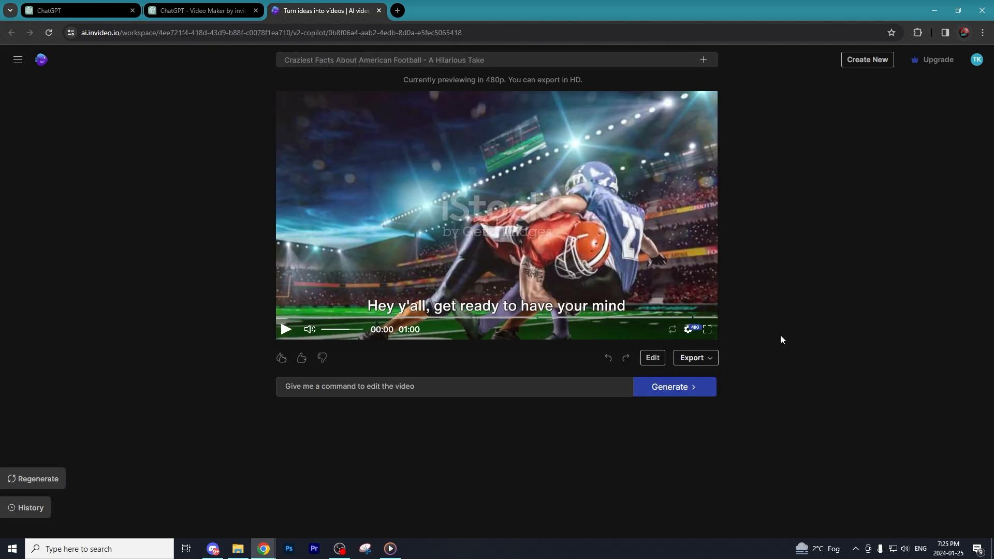
left_click(706, 330)
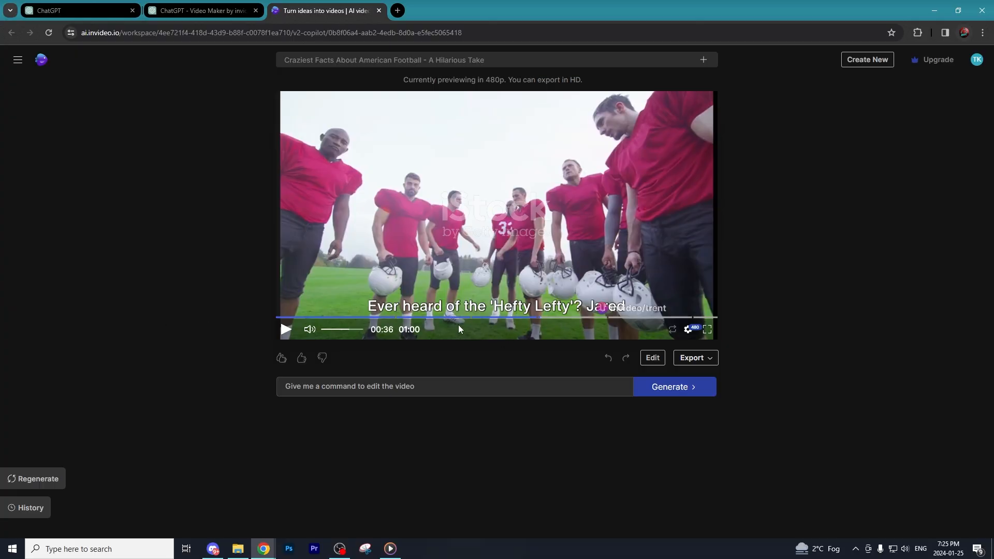
mouse_move(428, 321)
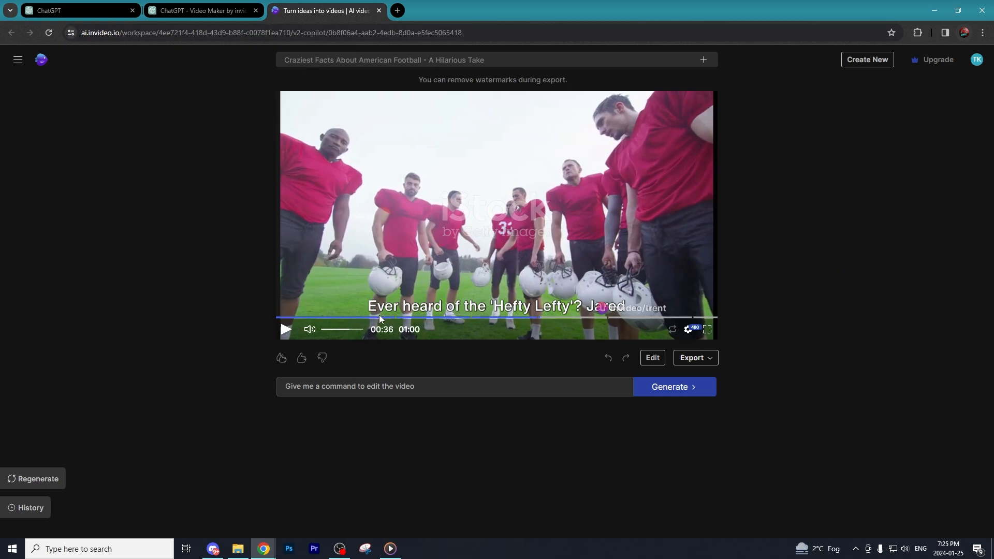
mouse_move(370, 330)
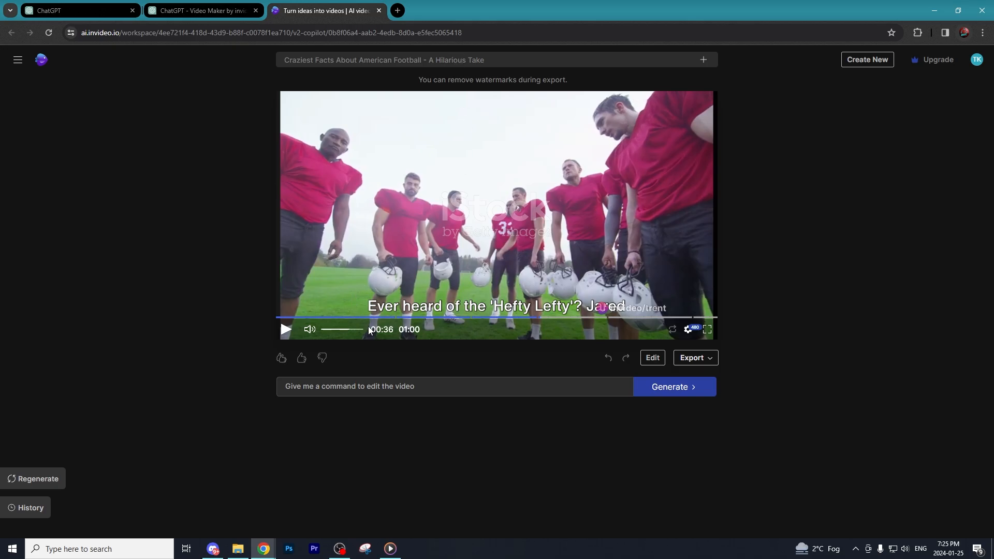
left_click(412, 318)
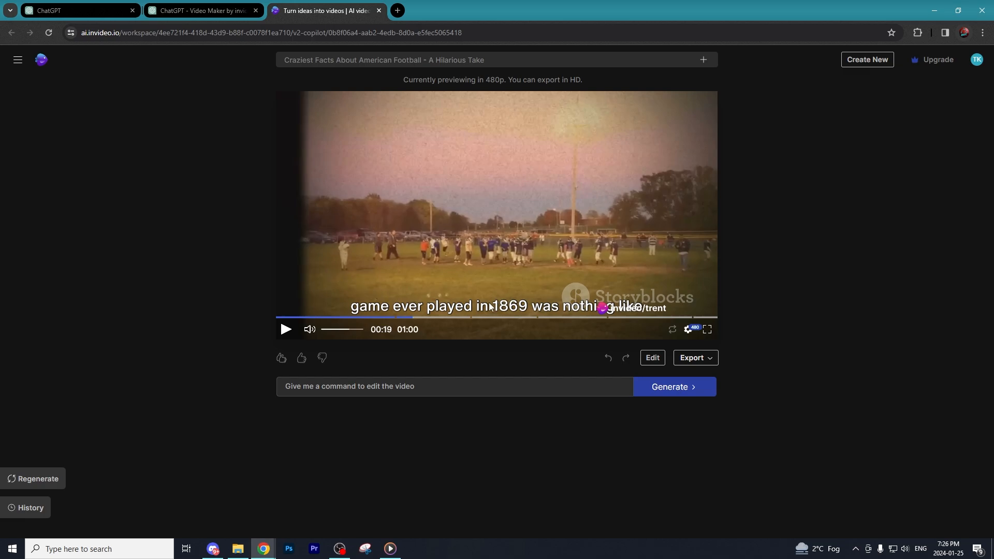
mouse_move(422, 327)
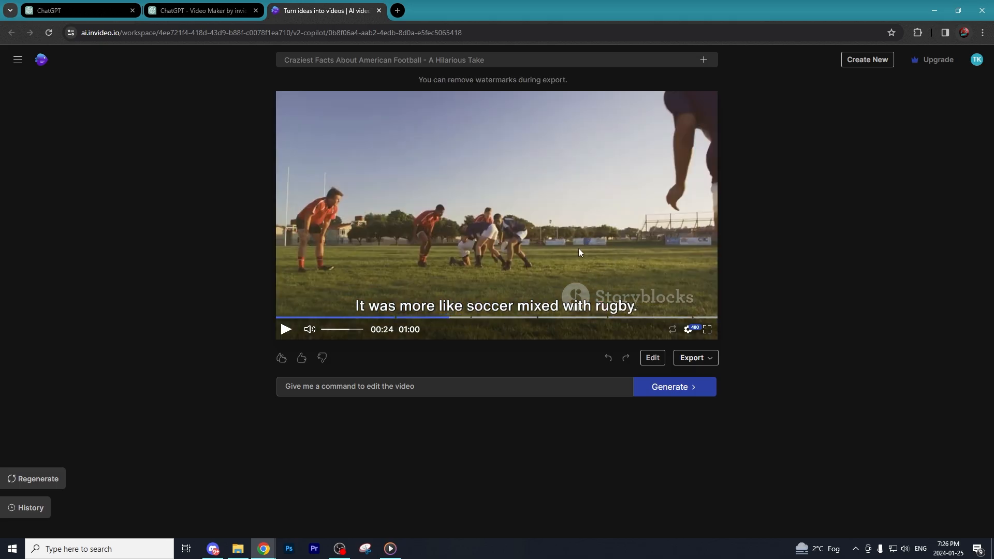
left_click(456, 317)
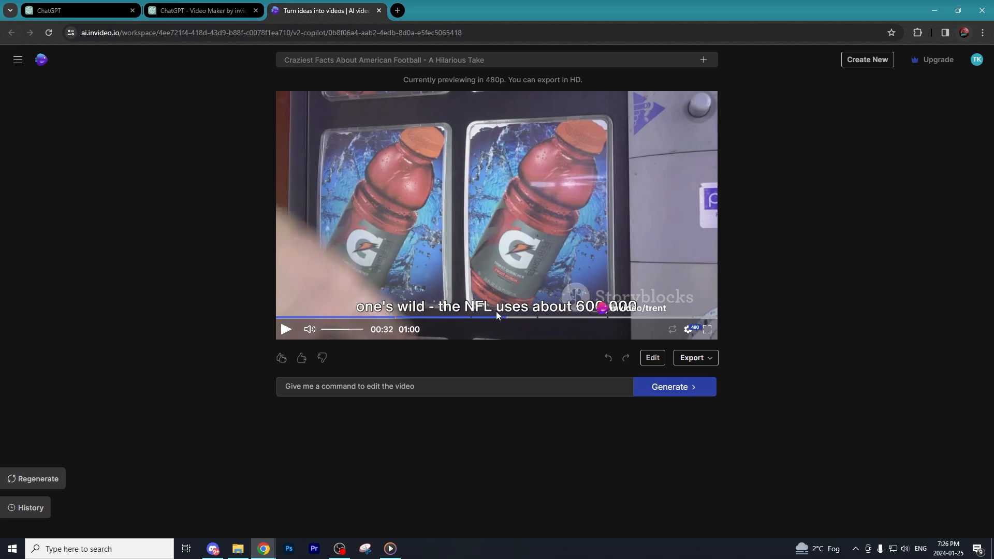
mouse_move(688, 335)
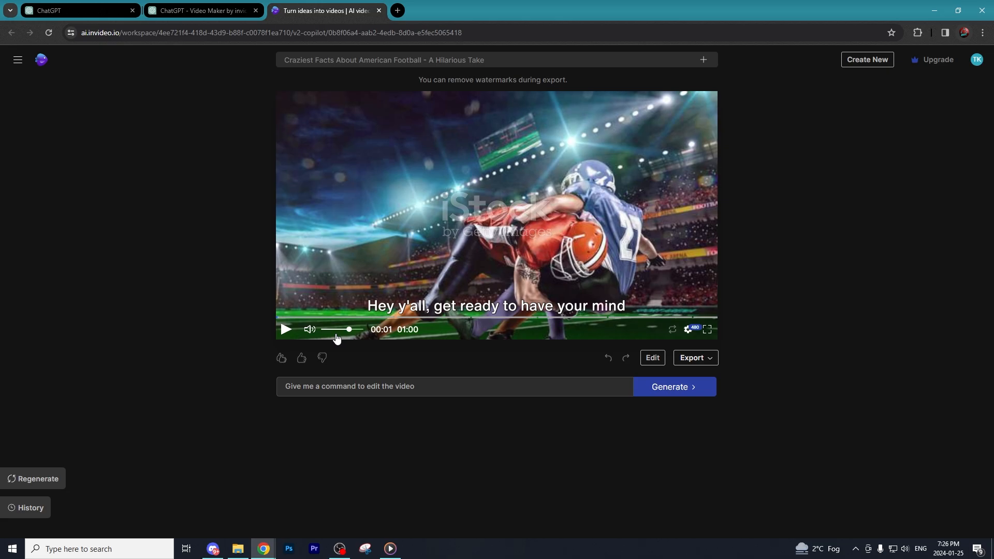
mouse_move(429, 348)
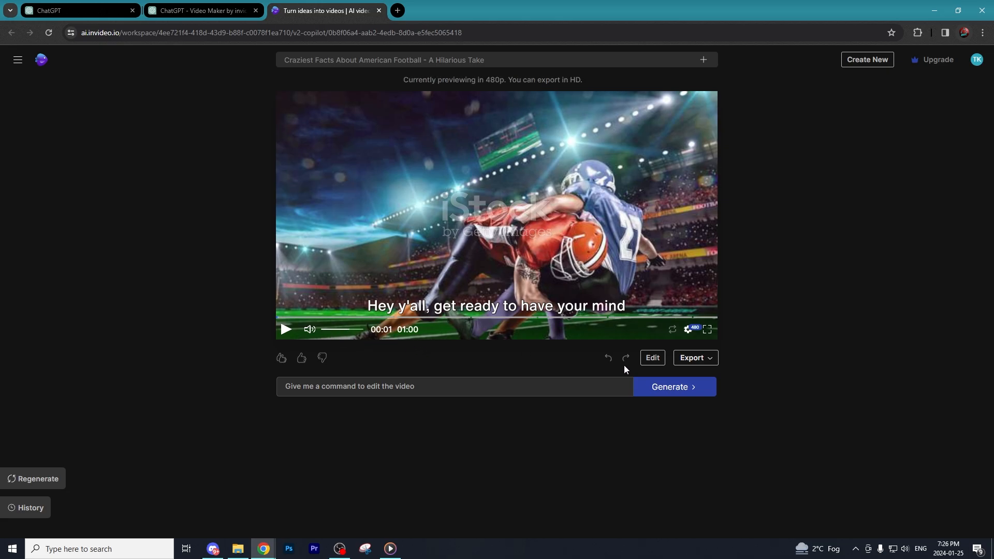
Request an intro that starts with a joke to hook the viewer, then preview the result
left_click(418, 387)
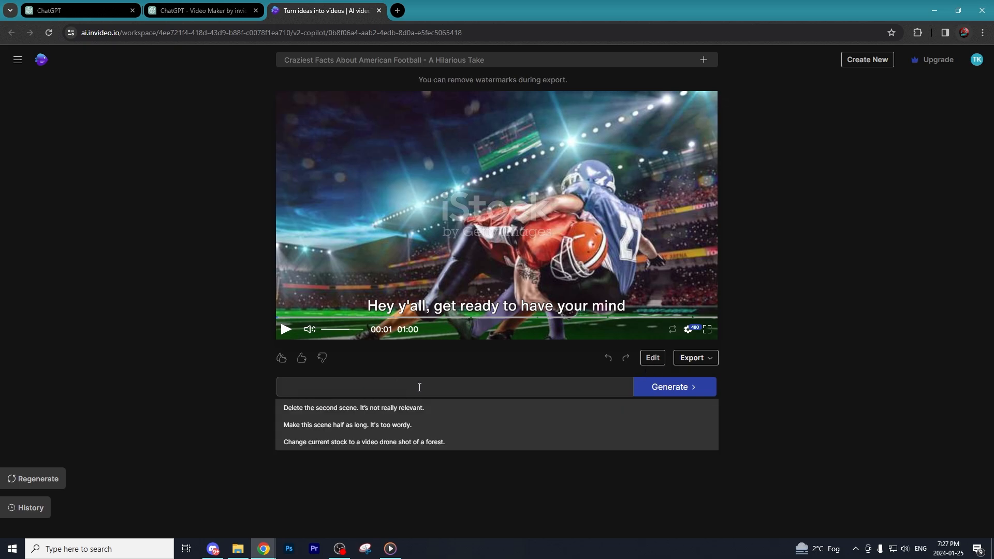
type("Can You change the intro to start with a joke. Make the intro hook the viewer in")
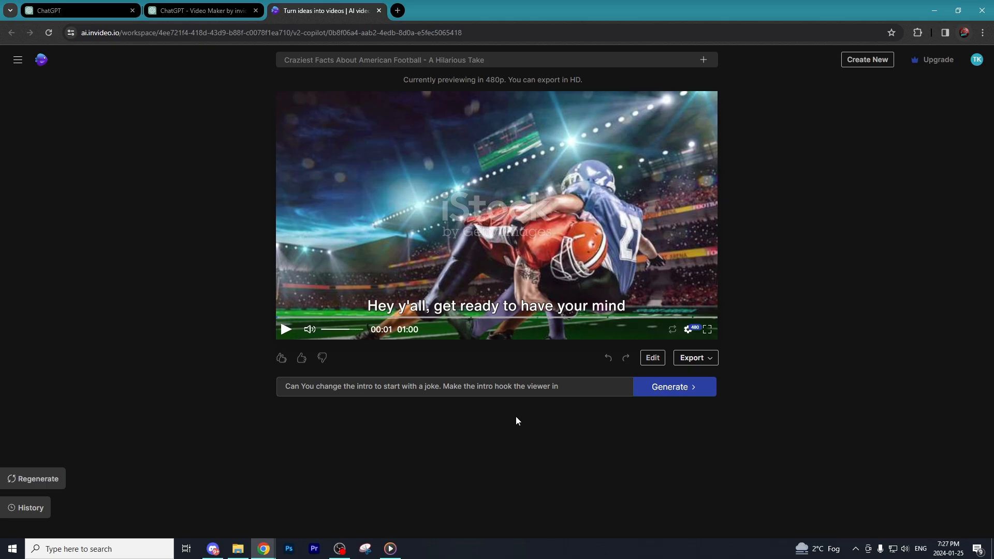
left_click(675, 386)
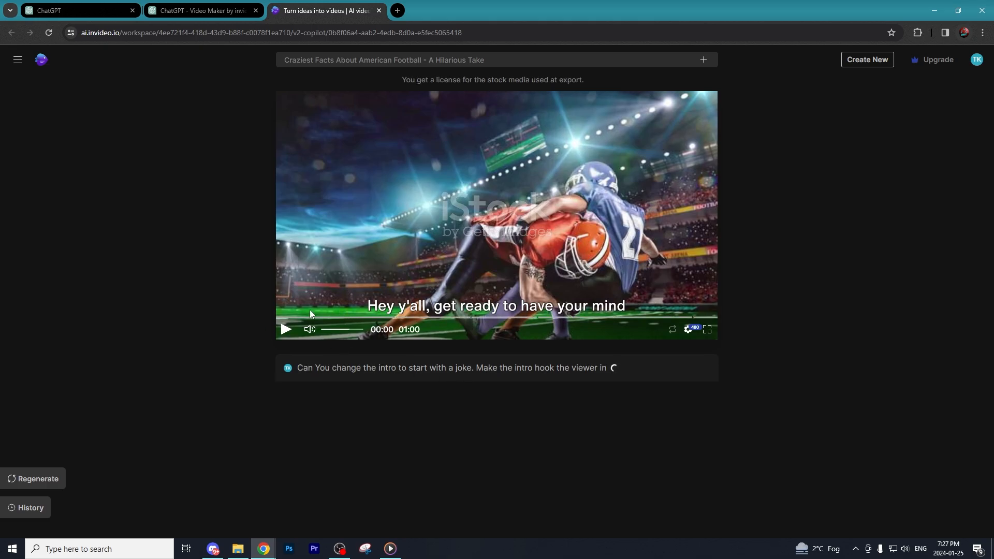
mouse_move(319, 339)
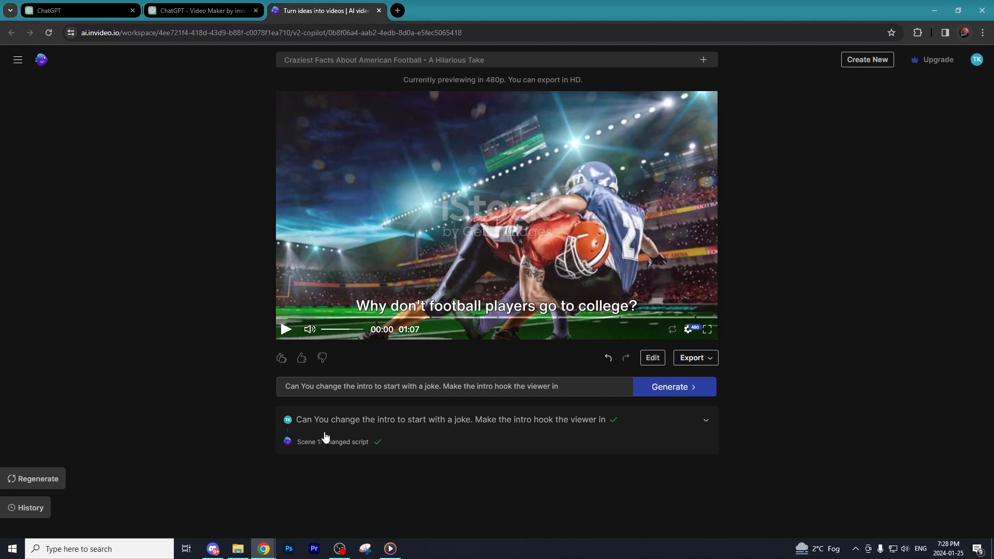
mouse_move(319, 451)
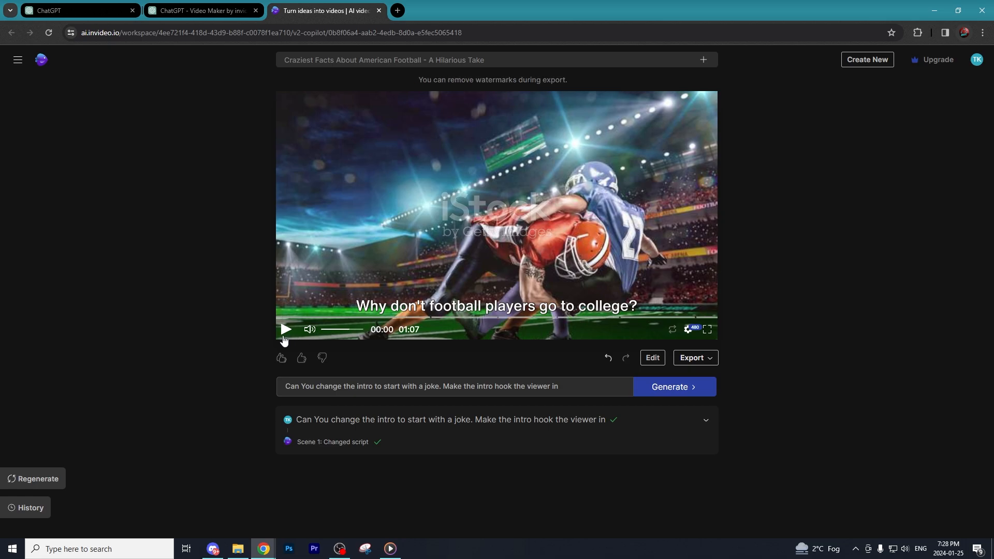
left_click(285, 330)
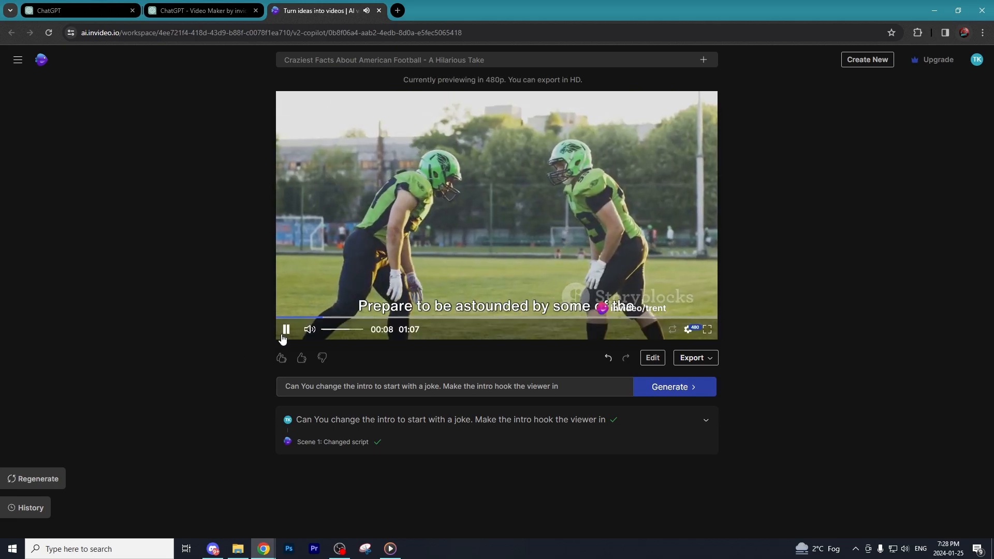
left_click(286, 330)
type("Change the aspect ratio of this video from 9:16 so that it is a short")
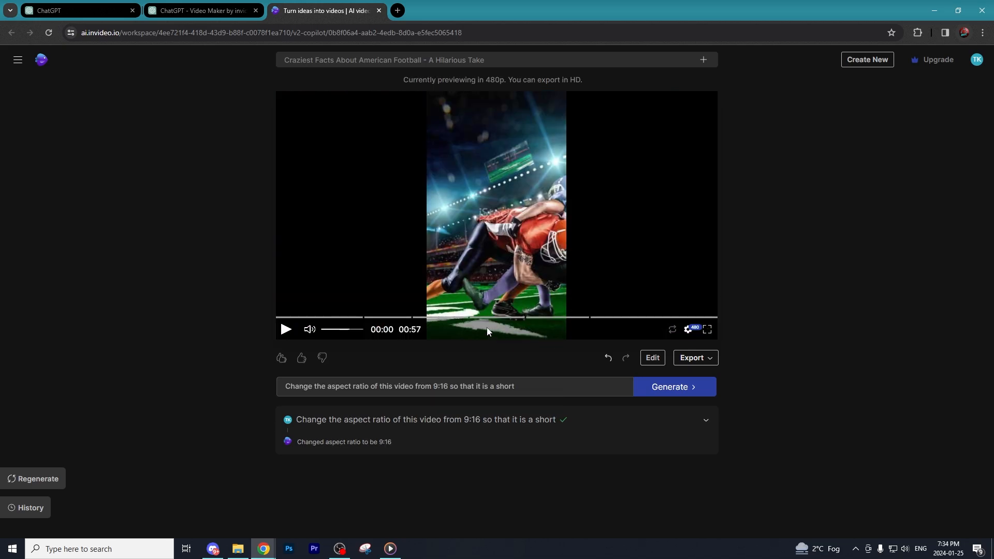
mouse_move(478, 324)
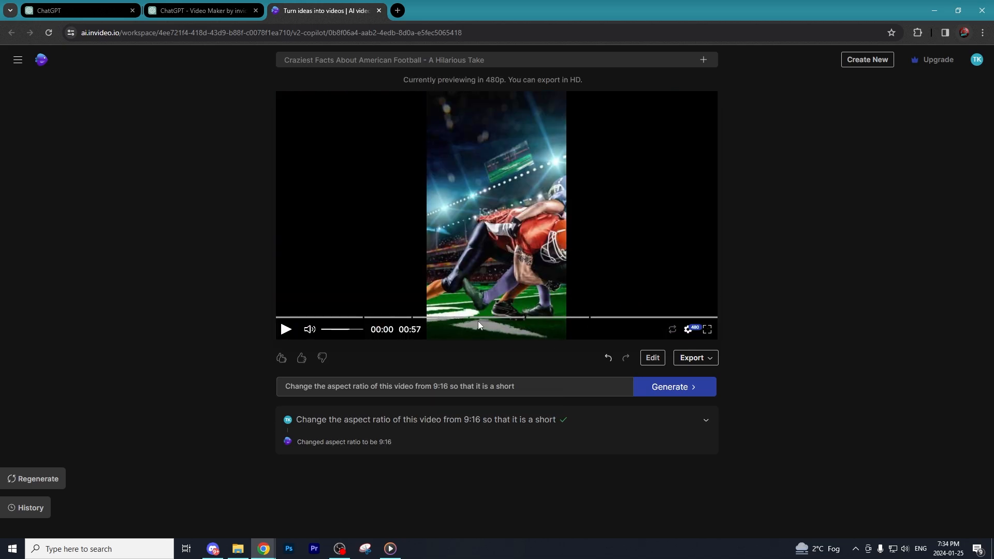
mouse_move(534, 382)
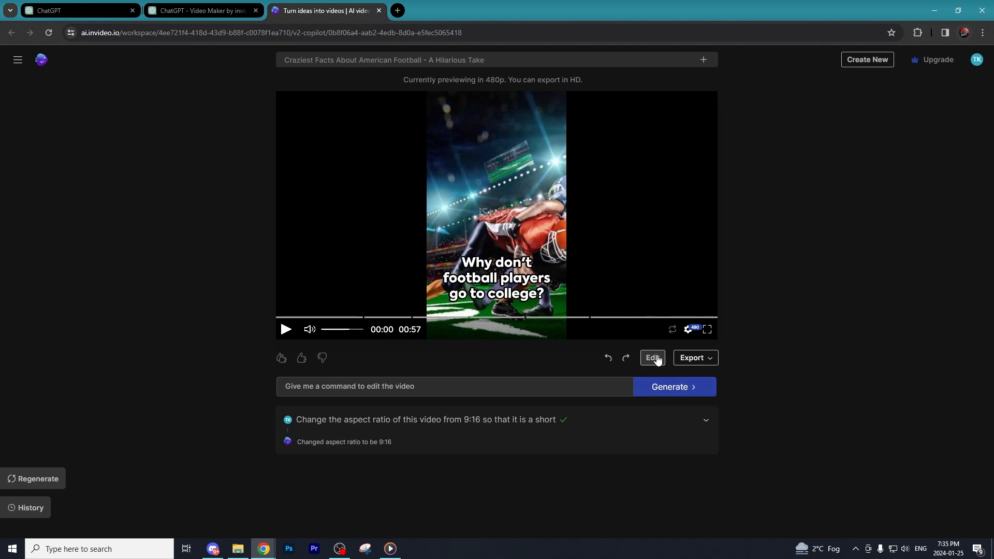
mouse_move(328, 422)
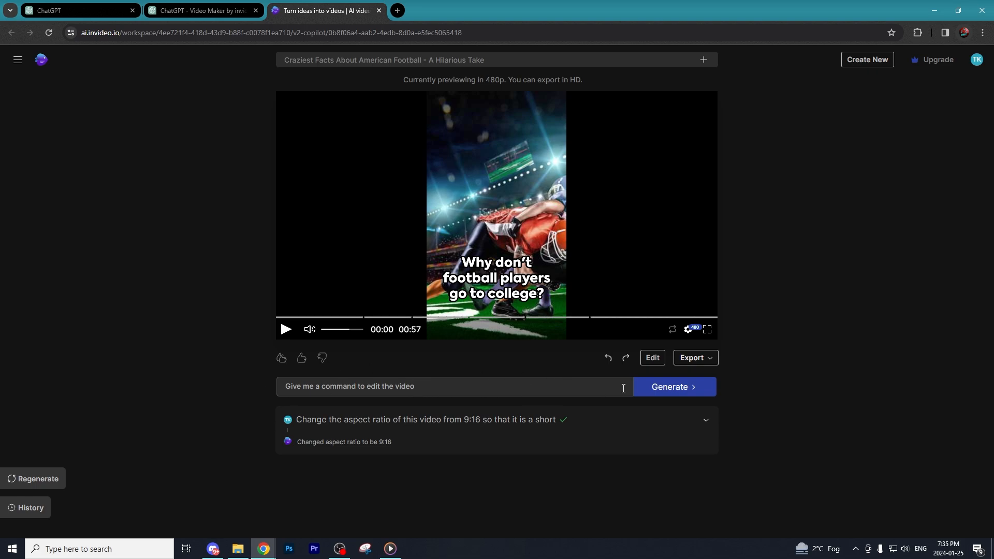
mouse_move(651, 358)
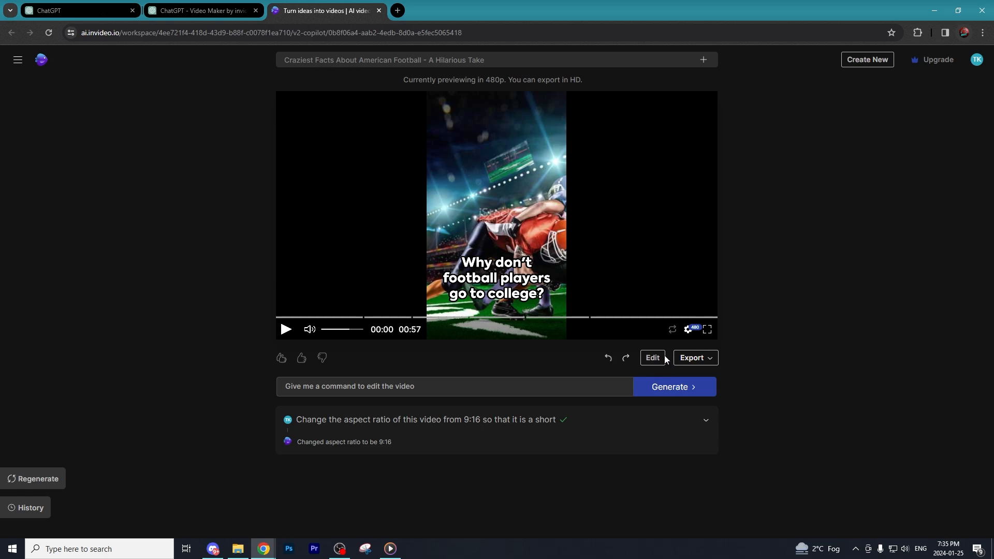
mouse_move(651, 358)
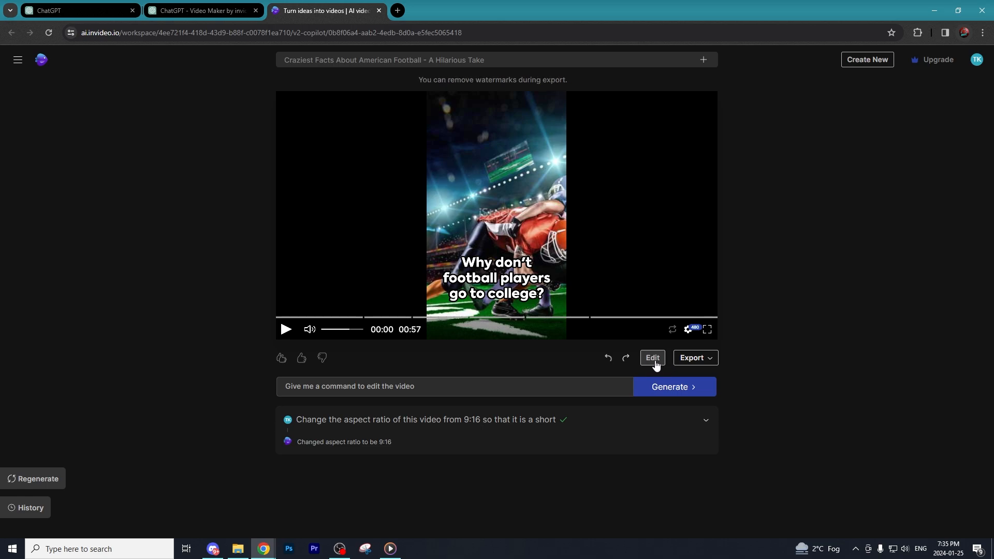
Append 'Subscribe to the channel!' to Chapter 6: Conclusion in the script and apply the change
left_click(652, 357)
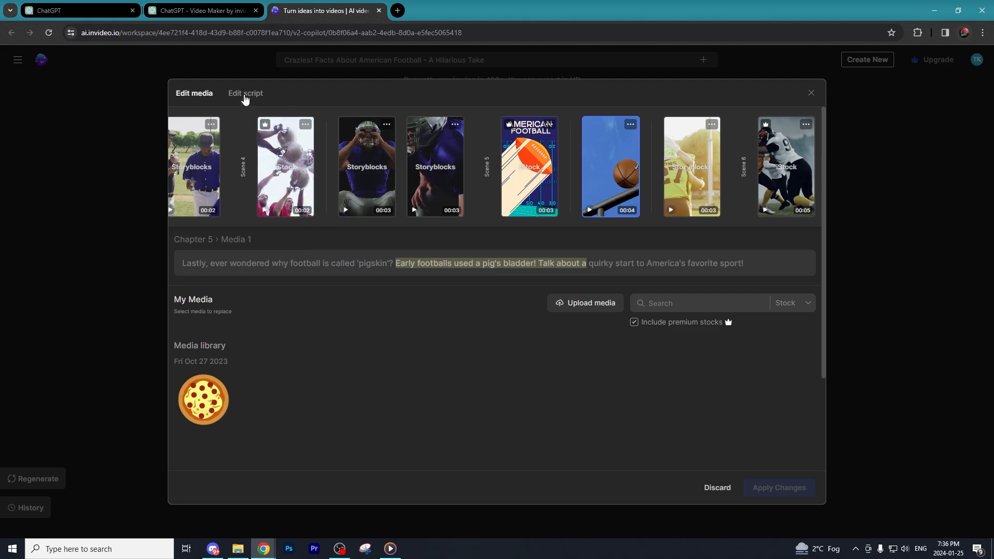
left_click(244, 93)
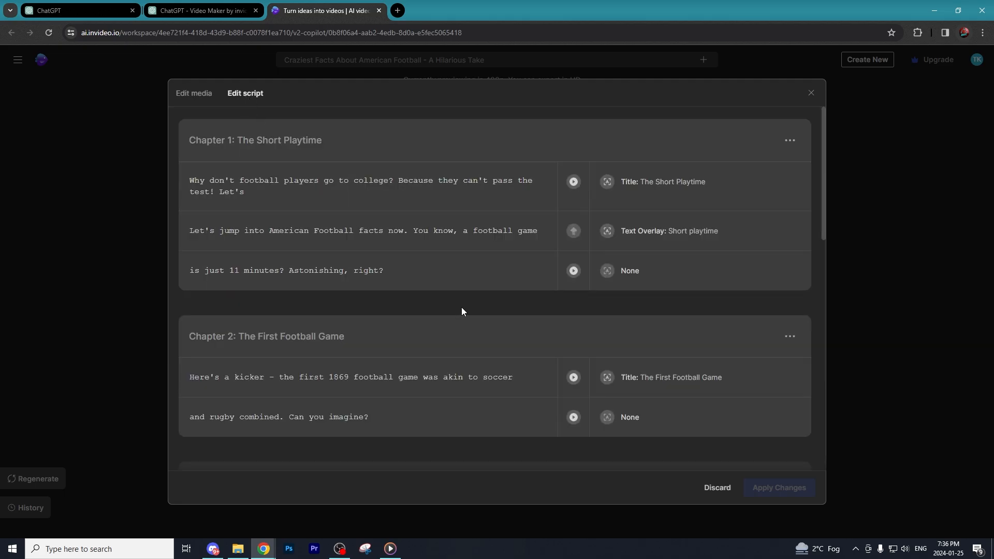
scroll("down", 3)
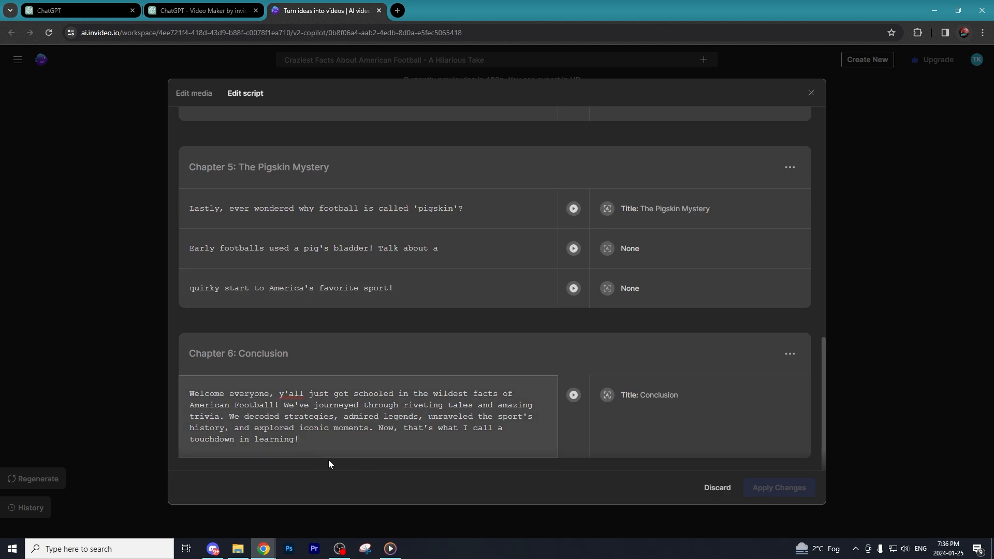
mouse_move(277, 426)
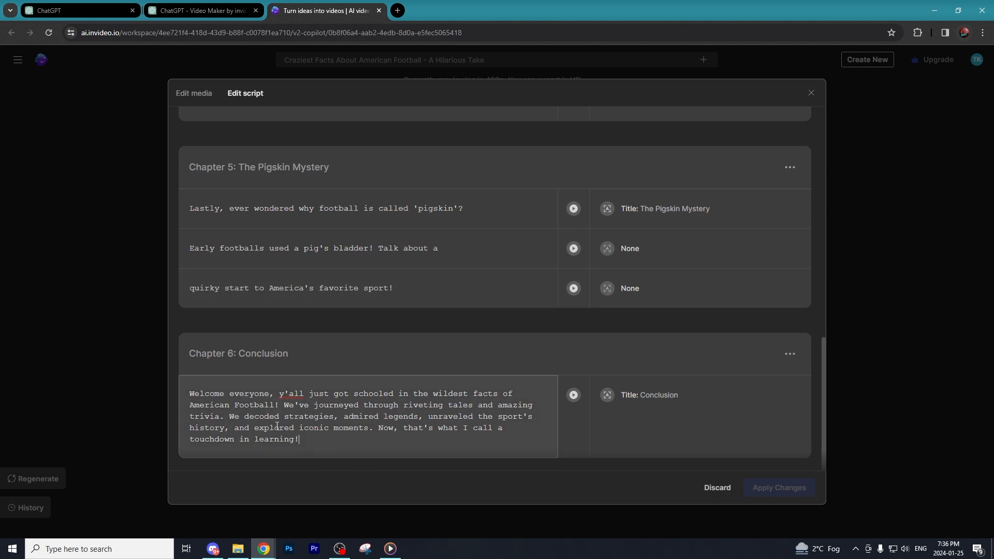
type("S")
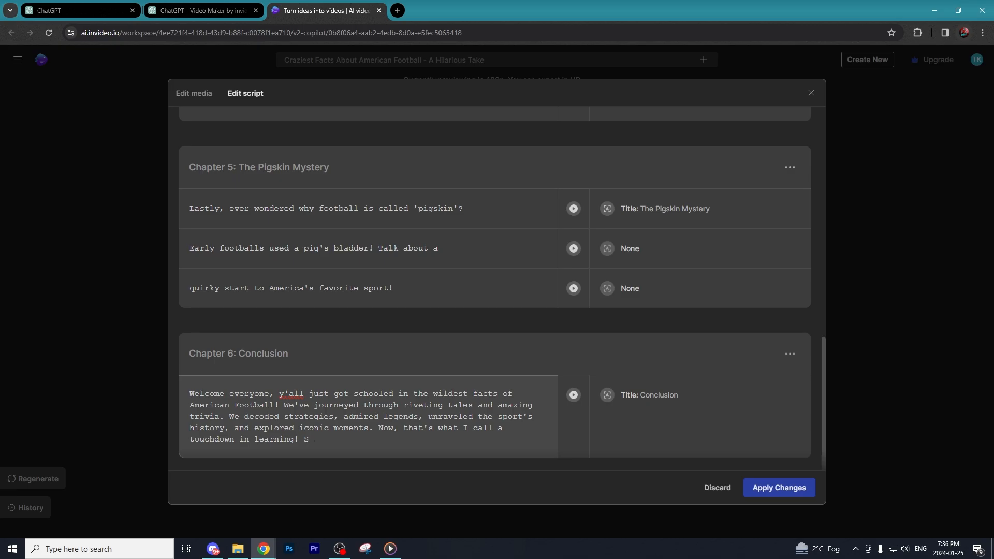
type("ubscribe to the channel!")
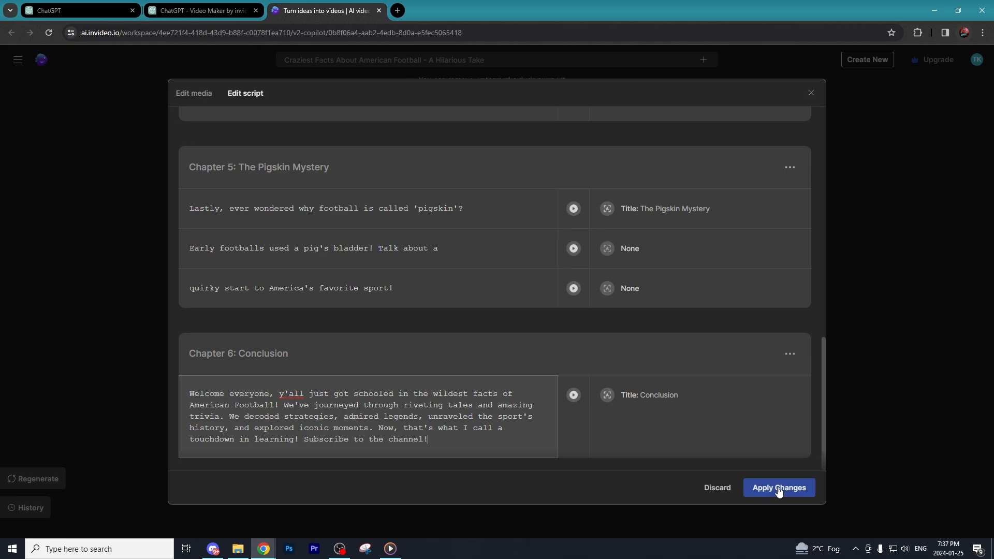
left_click(777, 488)
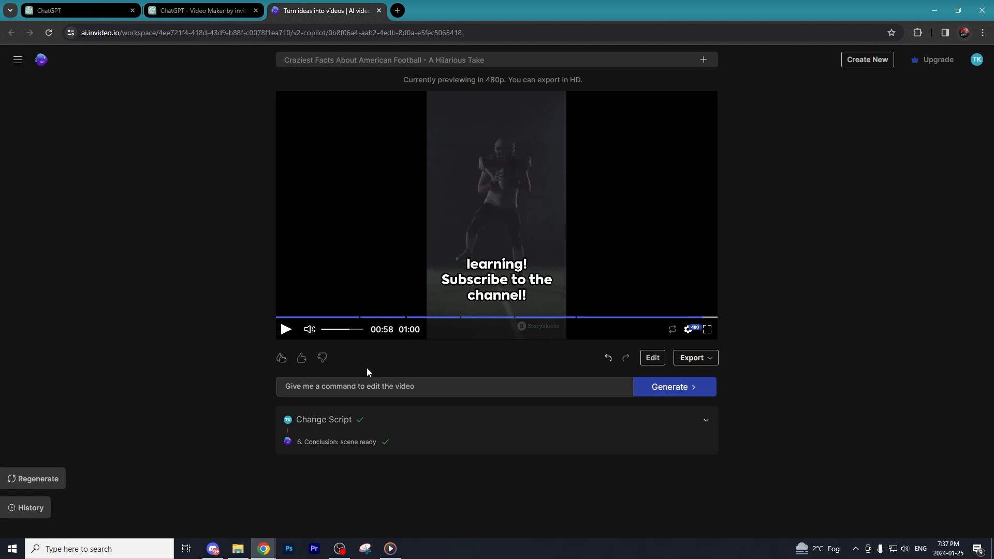
mouse_move(306, 344)
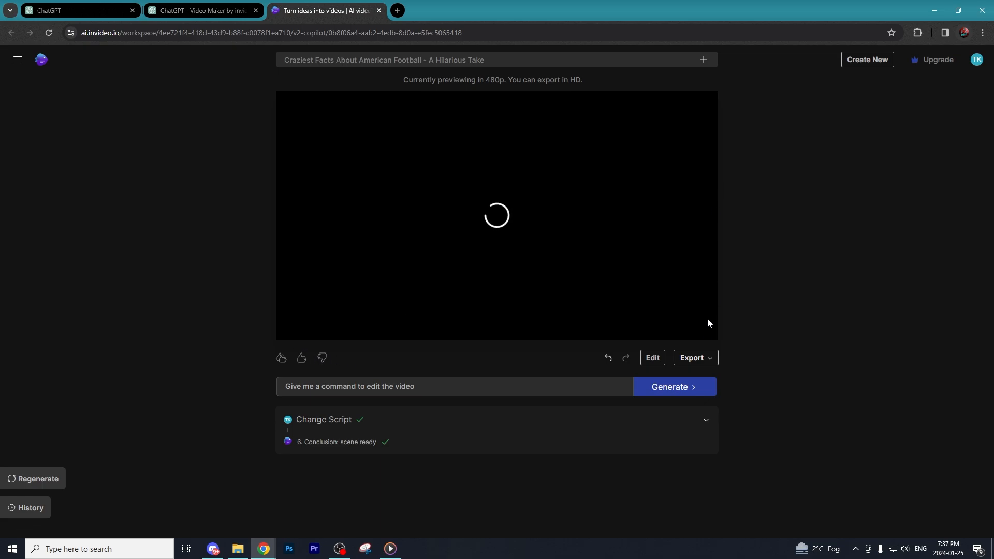
Export the short at 1080p with Stock watermarks and Normal invideo AI branding
left_click(691, 357)
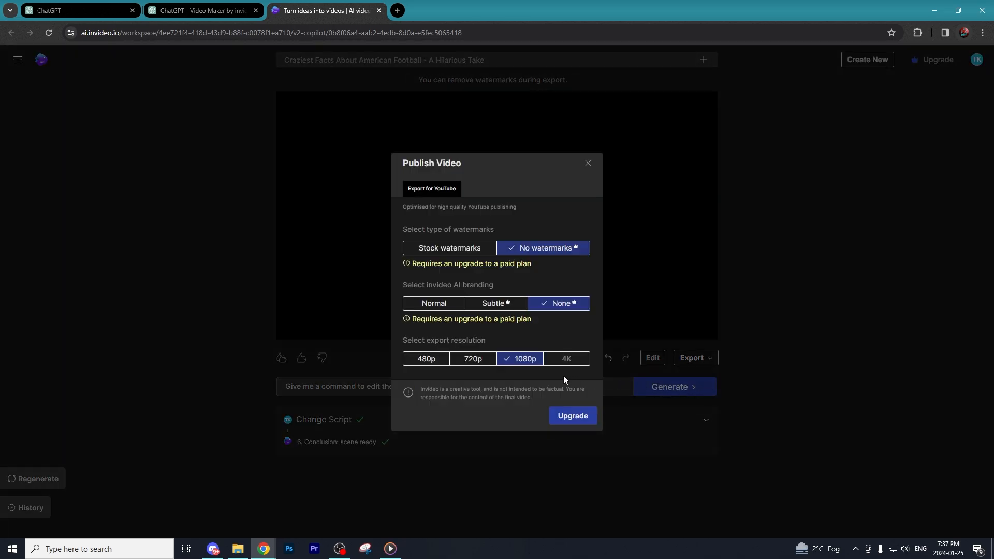
mouse_move(576, 253)
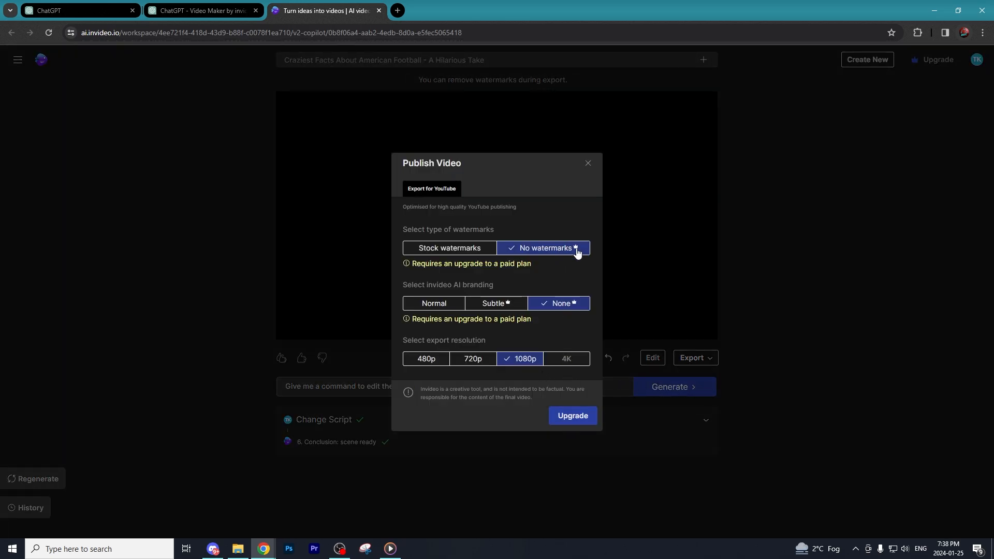
mouse_move(409, 204)
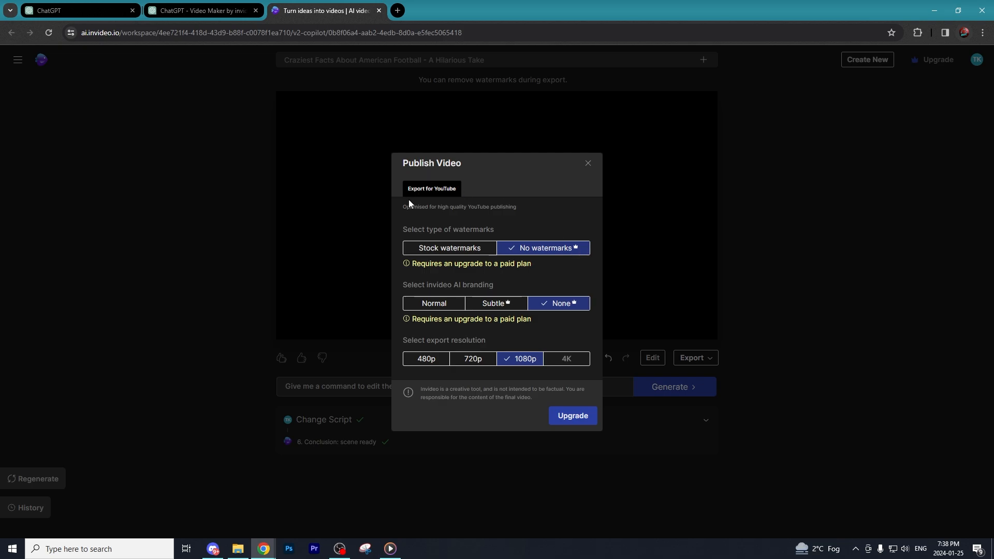
mouse_move(478, 217)
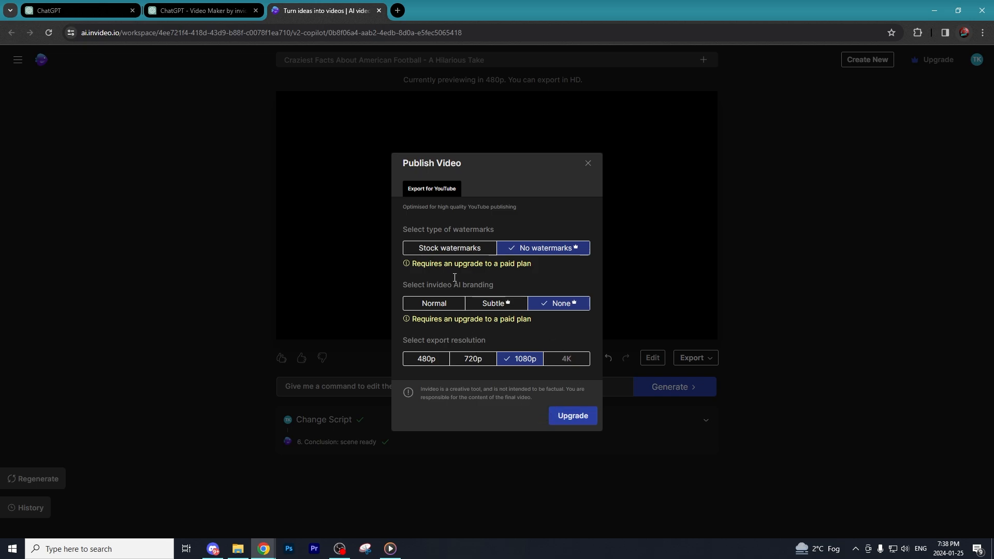
left_click(450, 247)
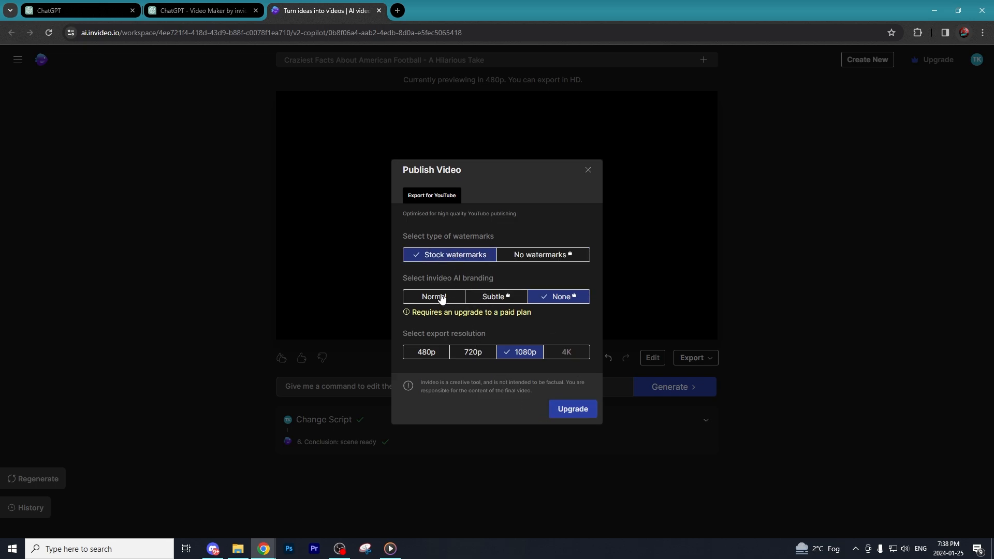
left_click(433, 297)
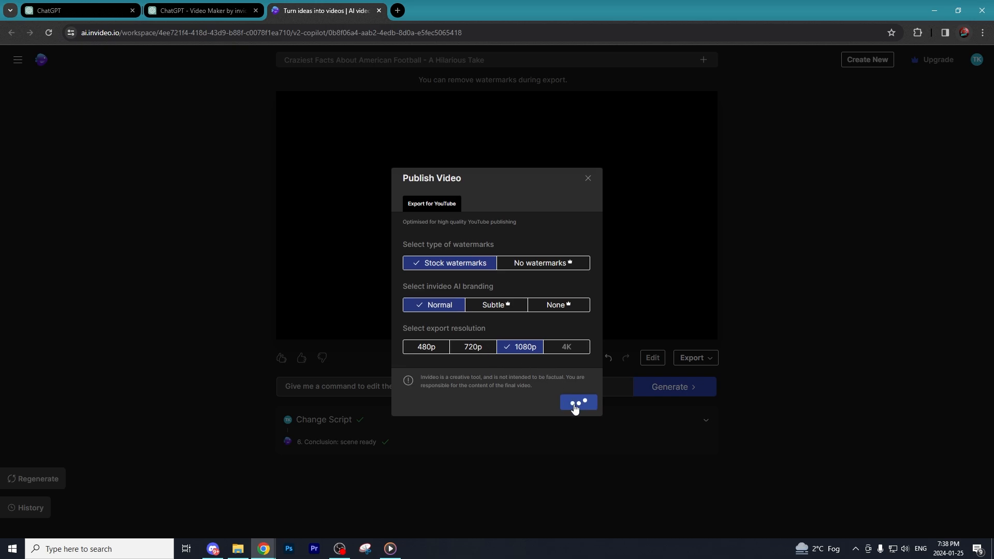
left_click(577, 403)
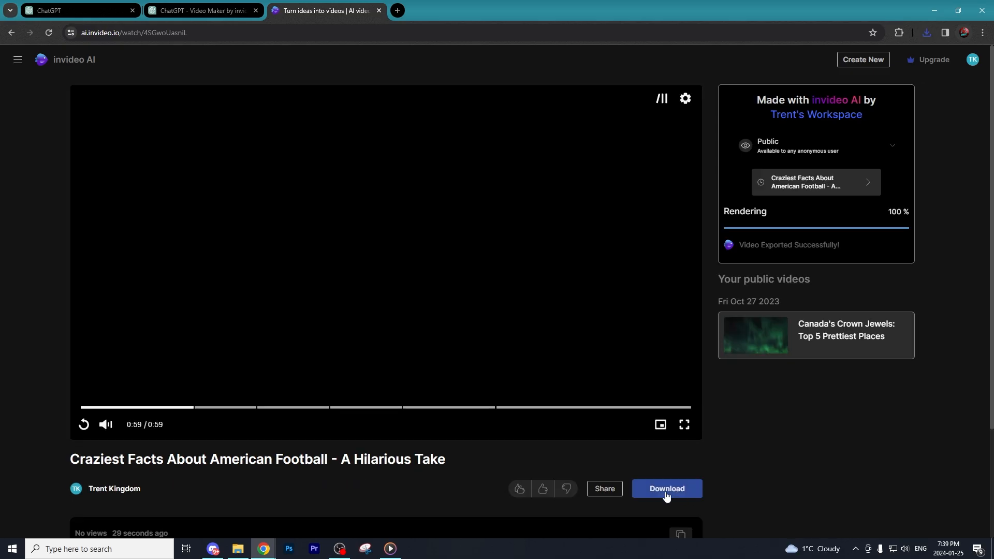
Download the exported short and allow the site to download multiple files
left_click(666, 488)
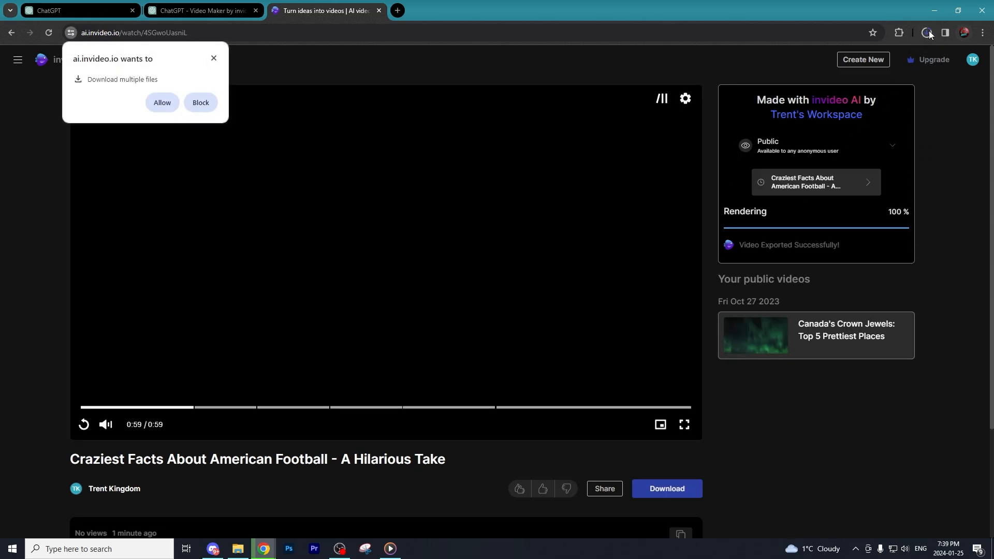
left_click(926, 32)
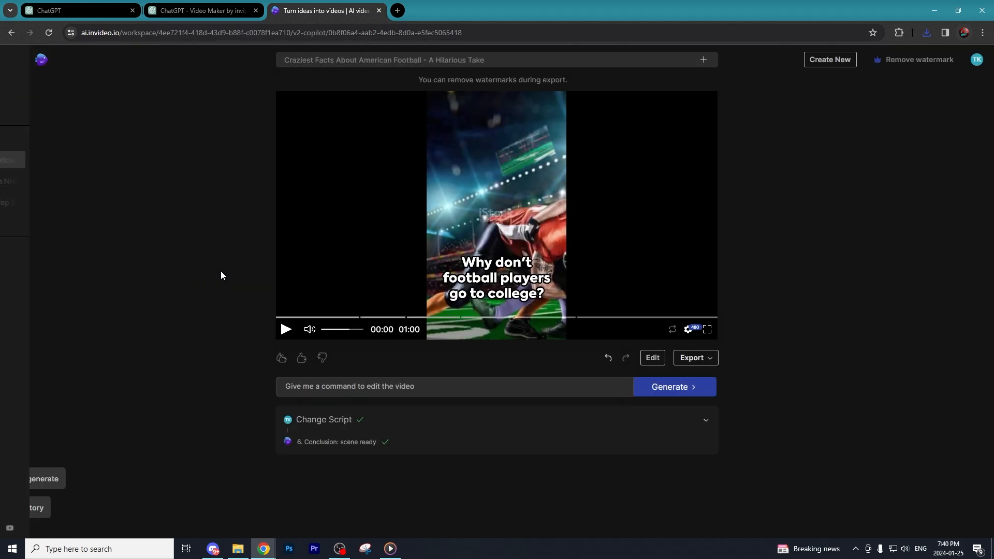
Request 'Make the Voice Over have a male southern voice' and start regenerating the narration
left_click(453, 386)
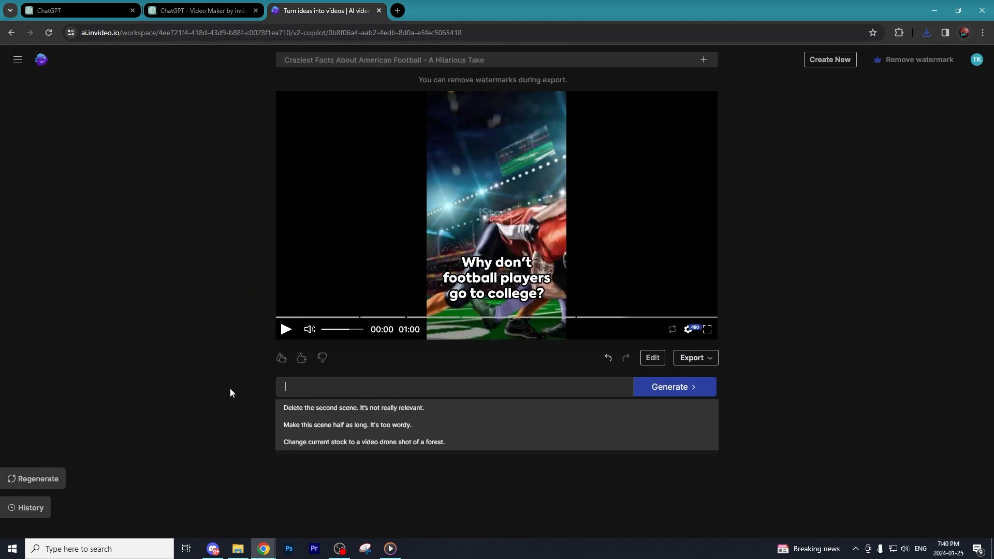
type("Male")
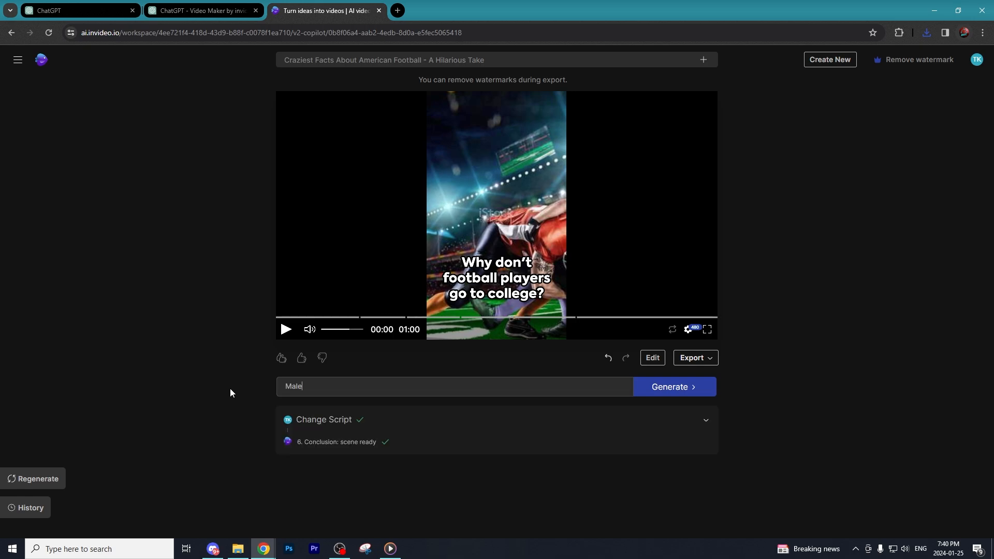
type("Make the Voice Over have a male southern voice")
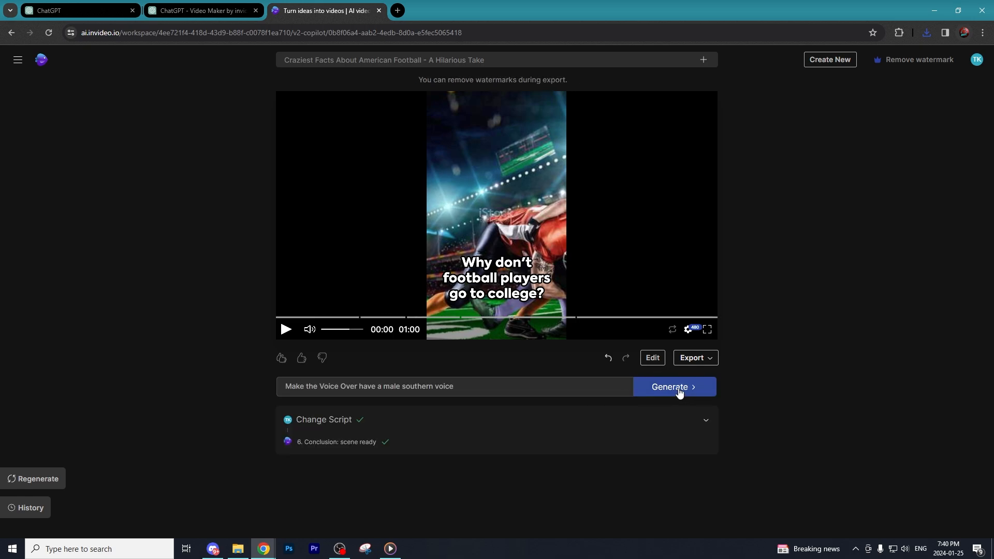
left_click(673, 386)
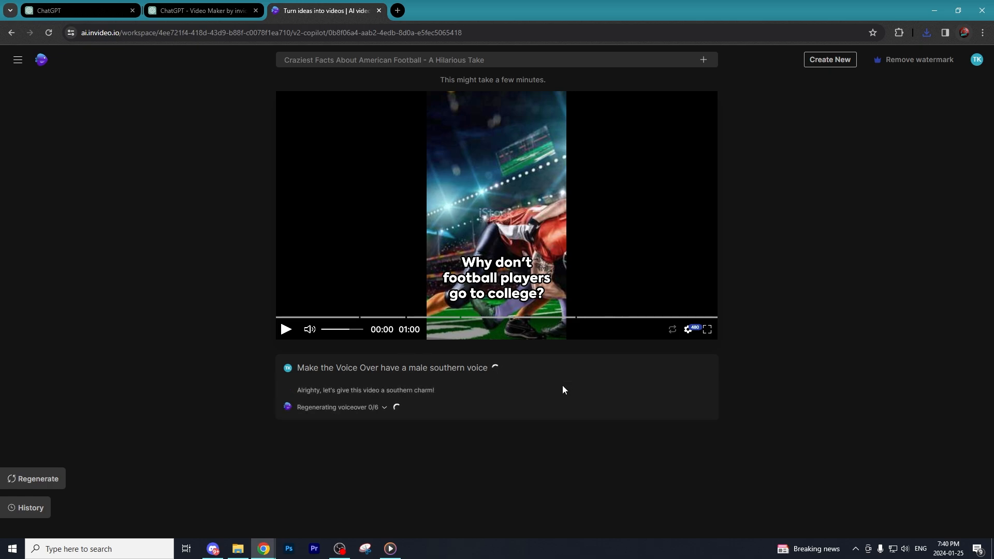
left_click(707, 330)
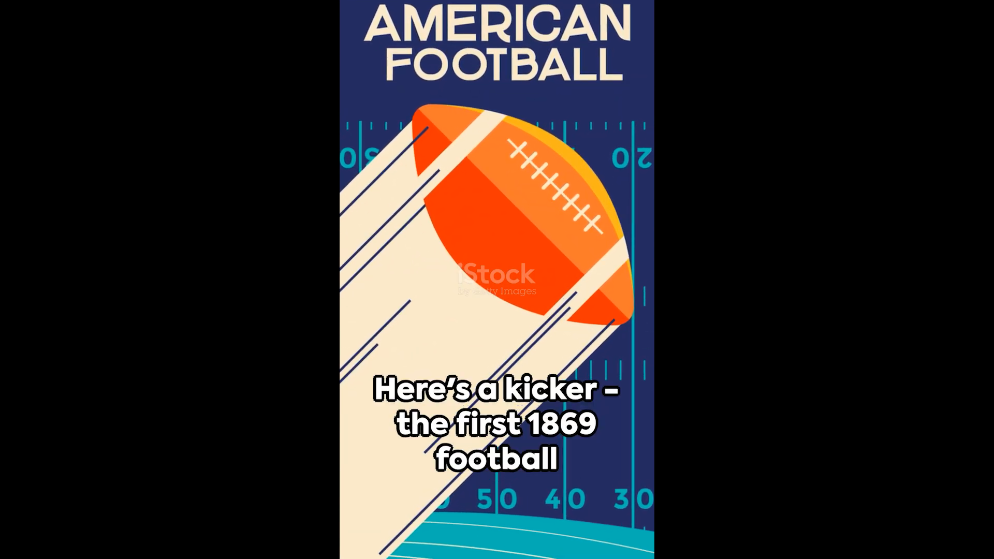